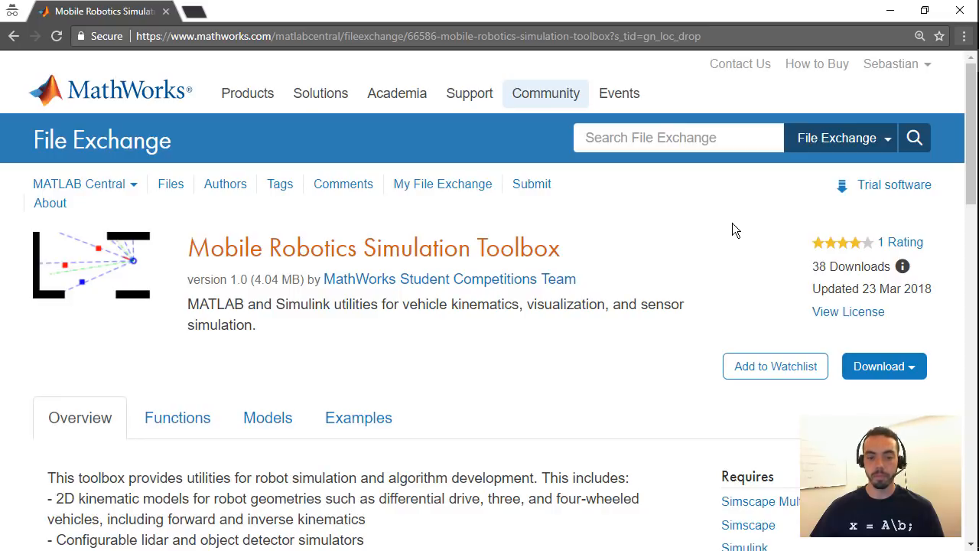
- Scroll down the Mobile Robotics Simulation Toolbox File Exchange page toward its download options
scroll(down, 3)
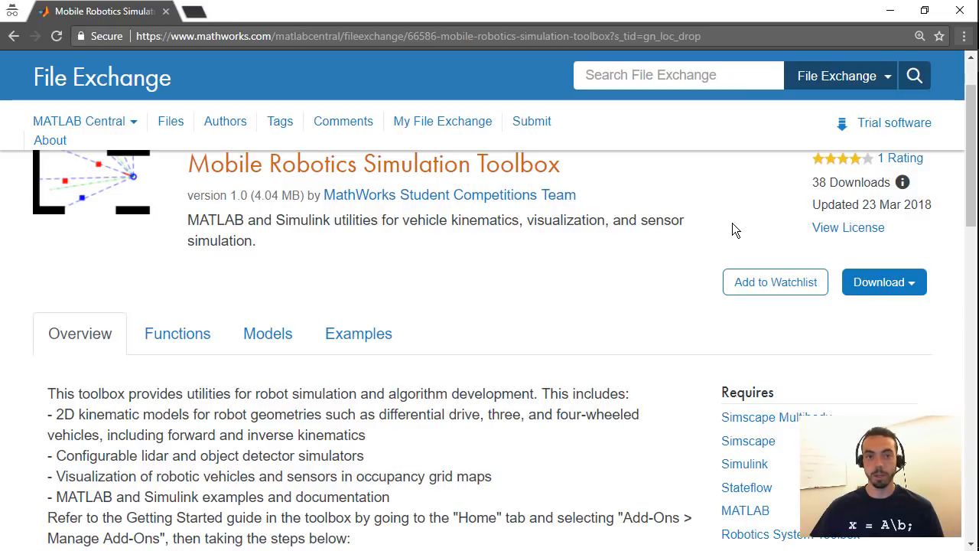
mouse_move(734, 219)
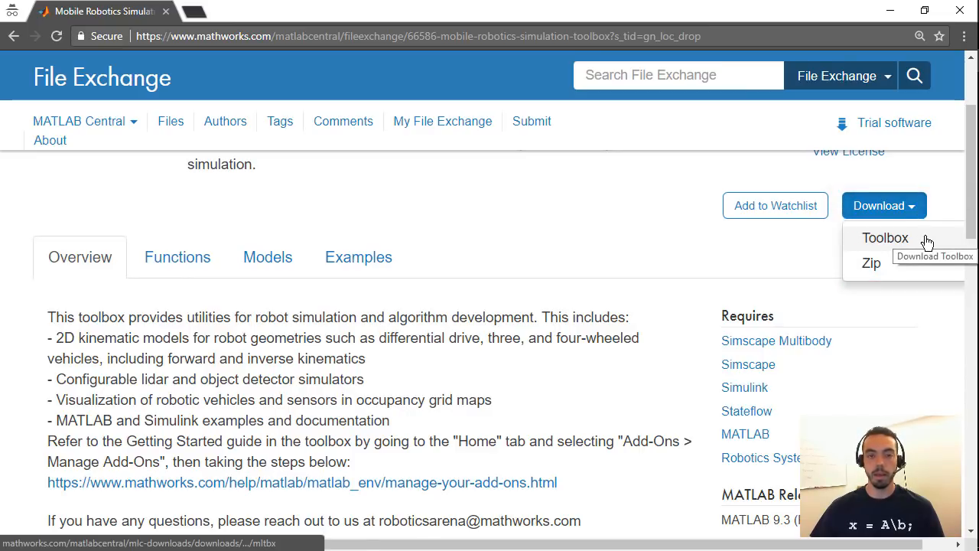
mouse_move(803, 241)
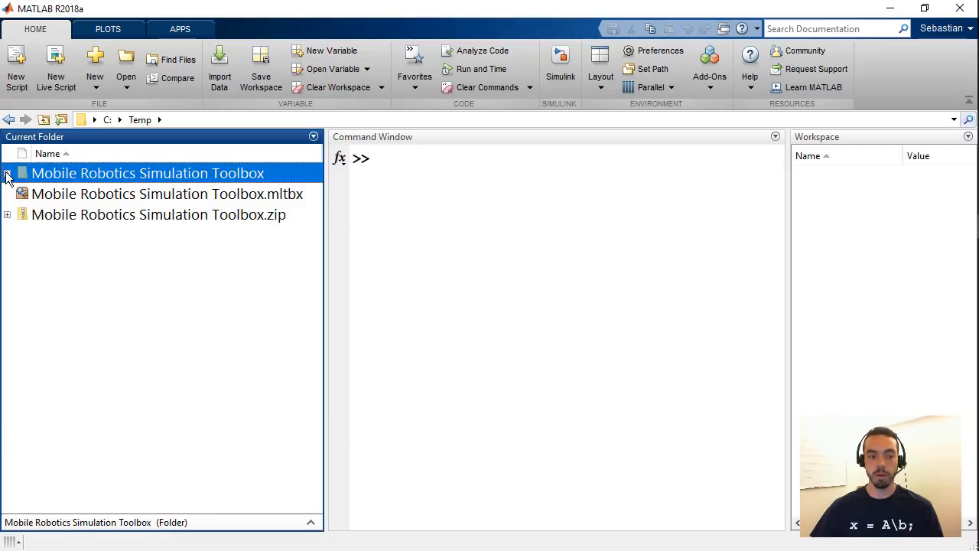
click(7, 173)
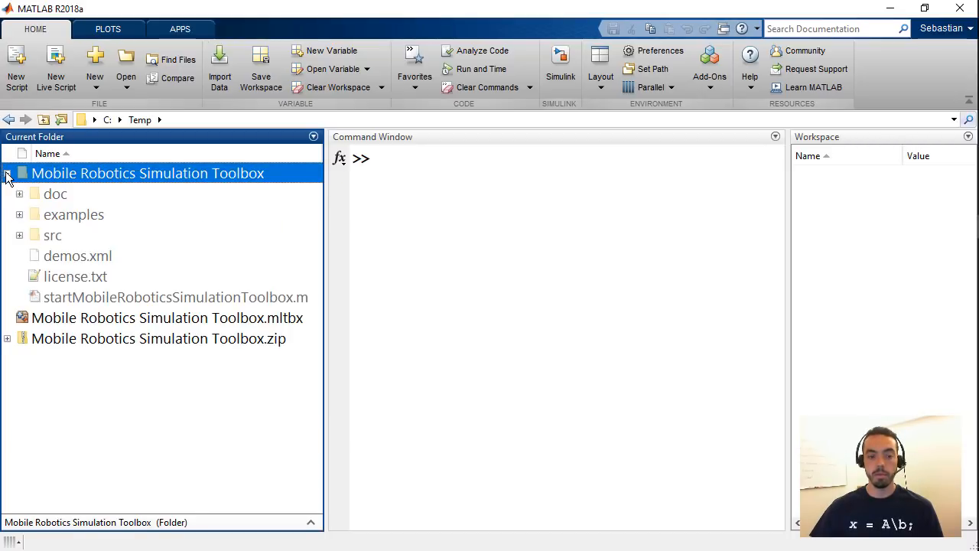
click(175, 297)
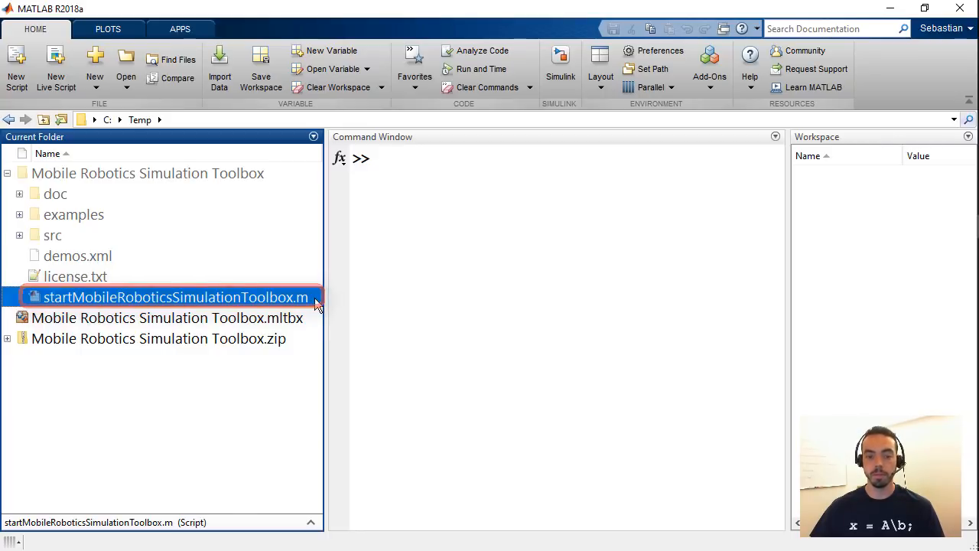
click(7, 173)
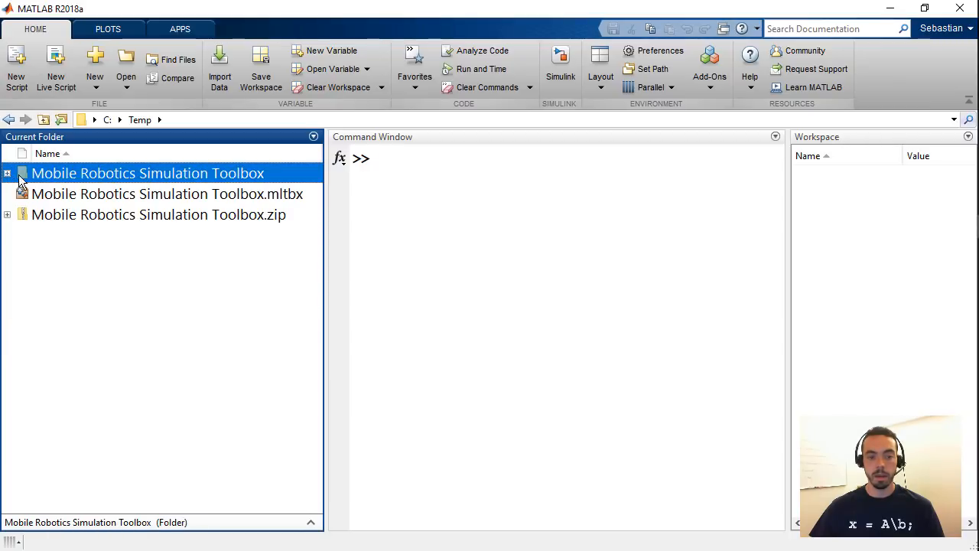
mouse_move(263, 201)
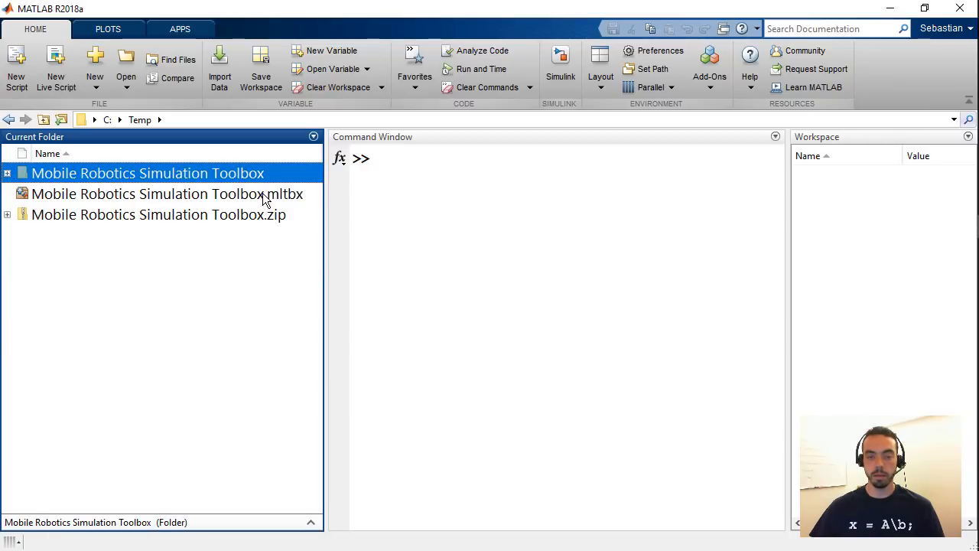
- Install the Mobile Robotics Simulation Toolbox from the downloaded .mltbx file and dismiss the notice
double_click(167, 194)
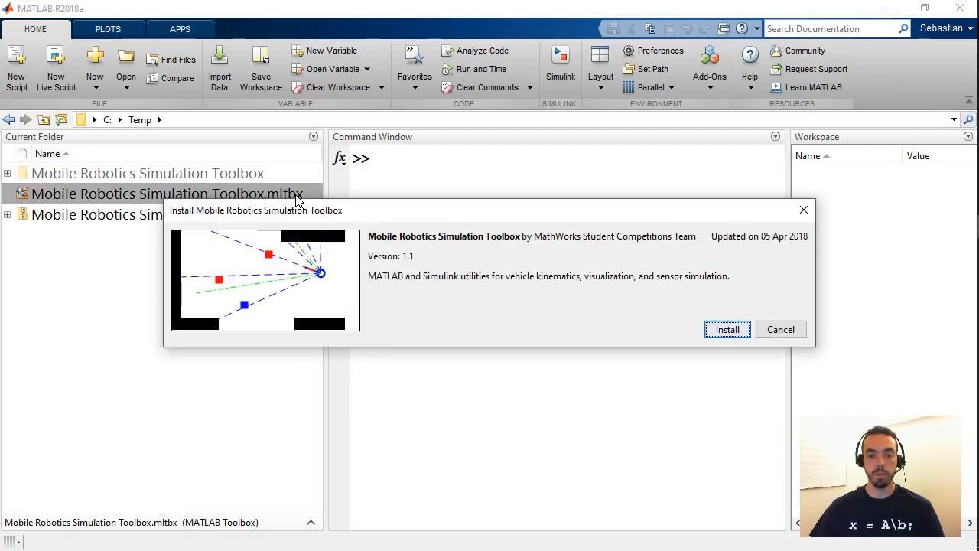
mouse_move(436, 224)
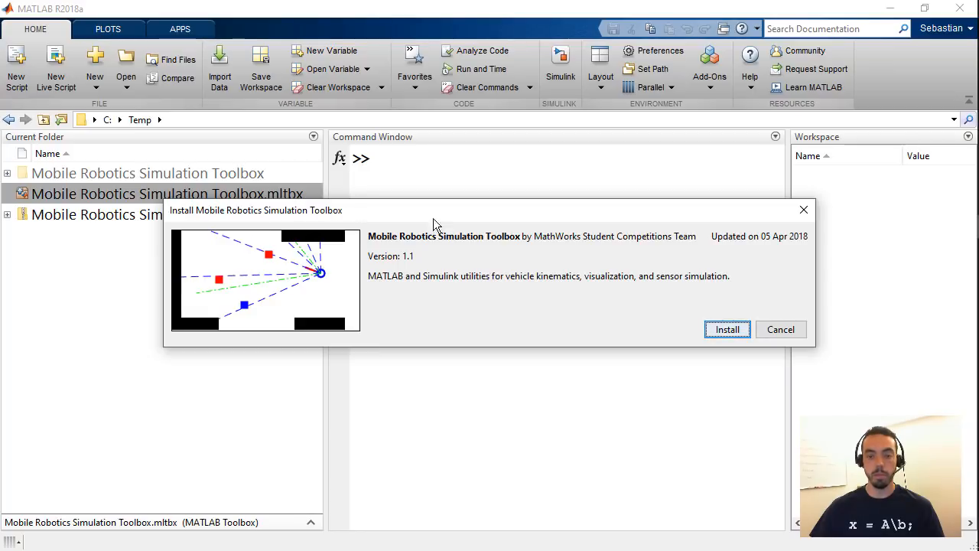
mouse_move(727, 328)
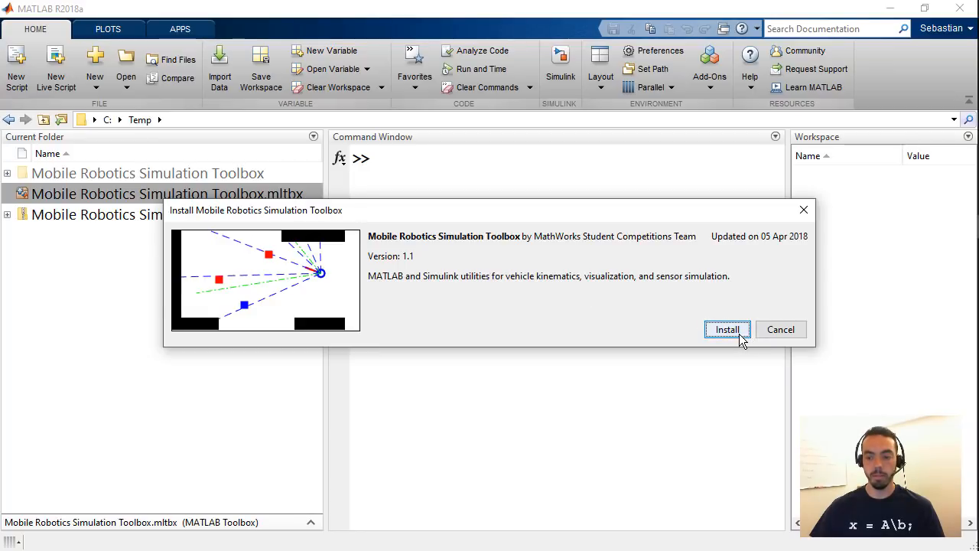
click(727, 329)
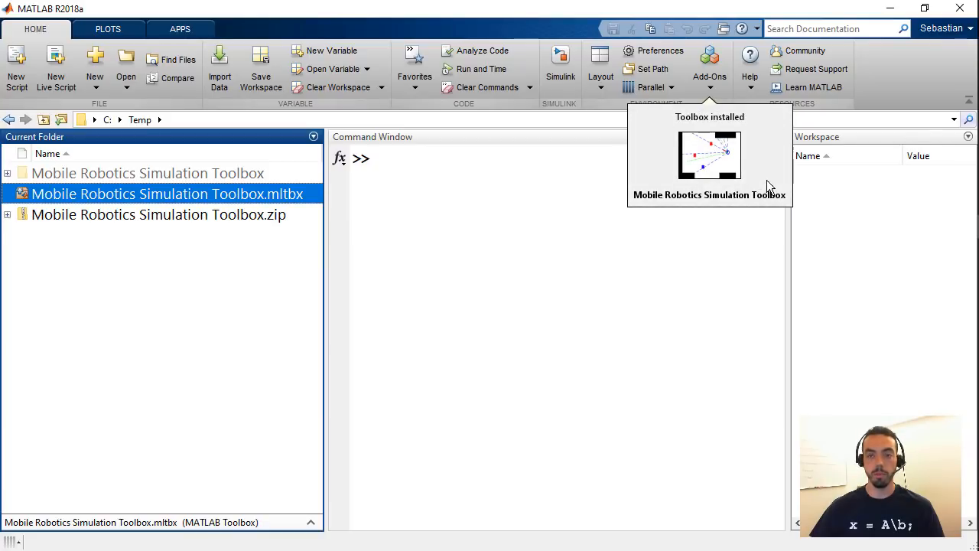
mouse_move(780, 174)
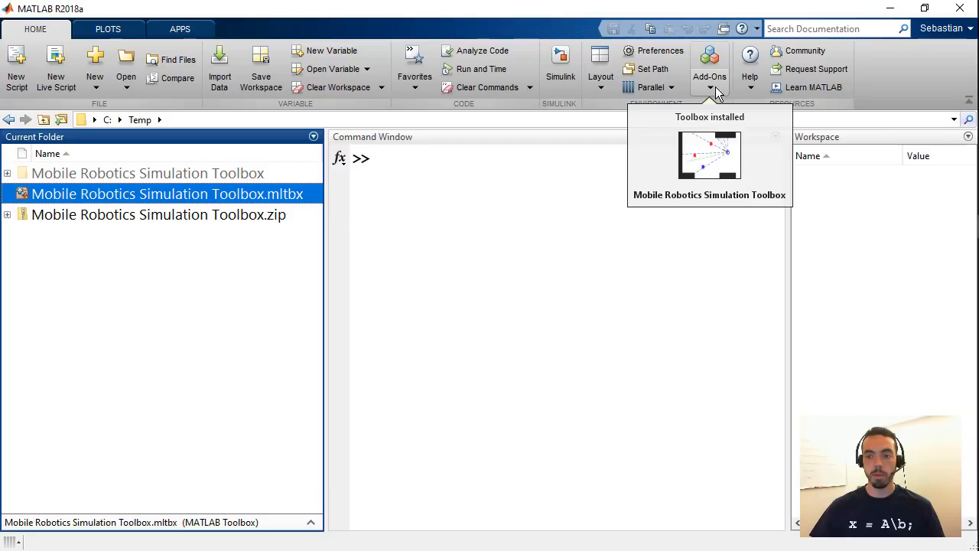
click(709, 77)
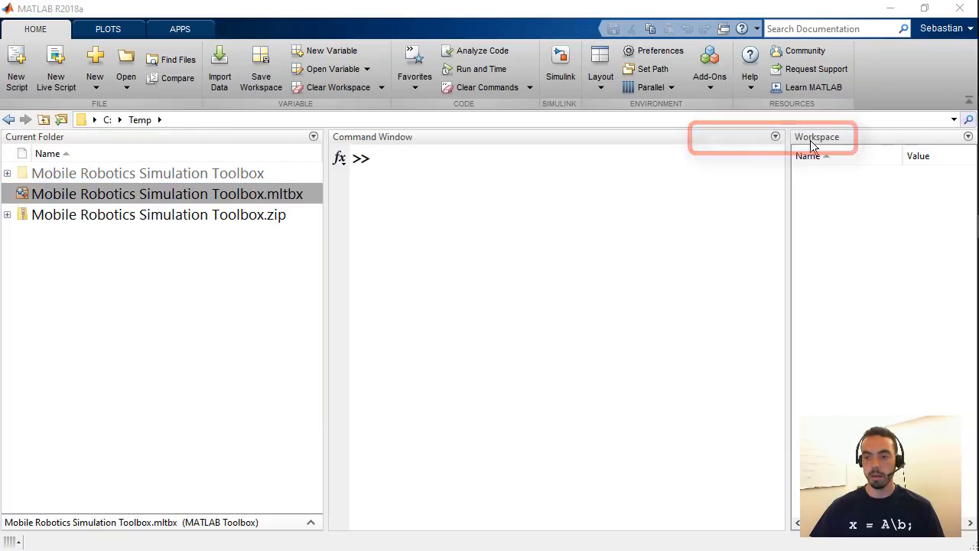
- Open Manage Add-Ons and show the Mobile Robotics Simulation Toolbox entry's options menu
click(709, 61)
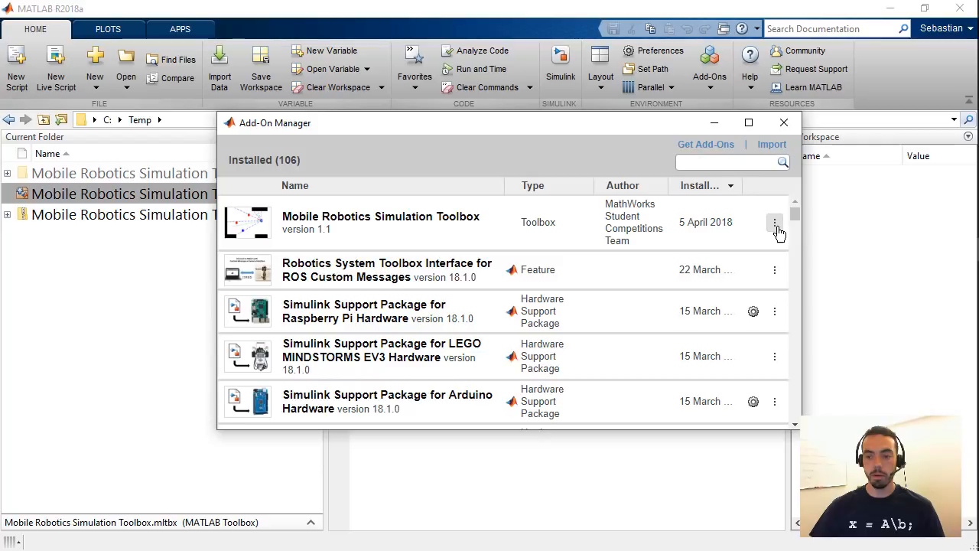
mouse_move(775, 224)
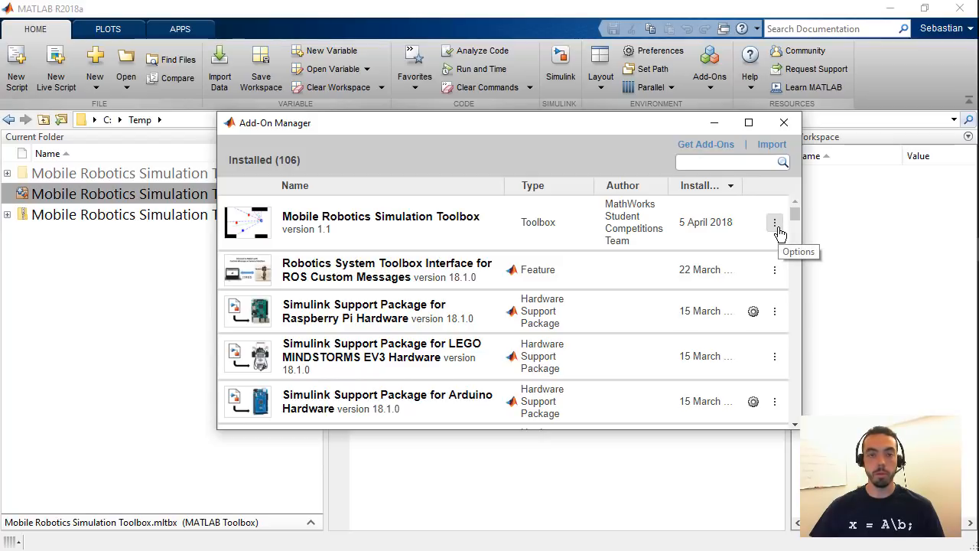
click(774, 222)
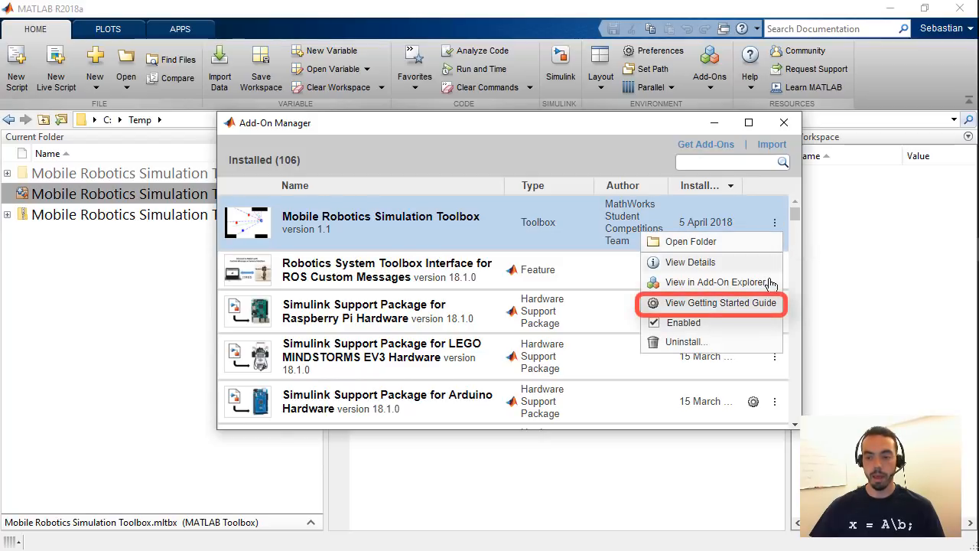
mouse_move(777, 310)
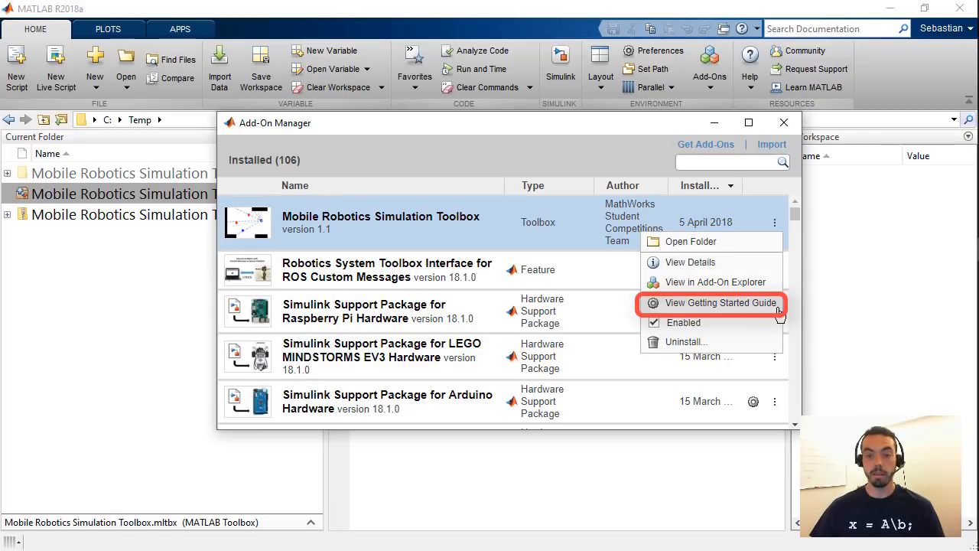
mouse_move(595, 436)
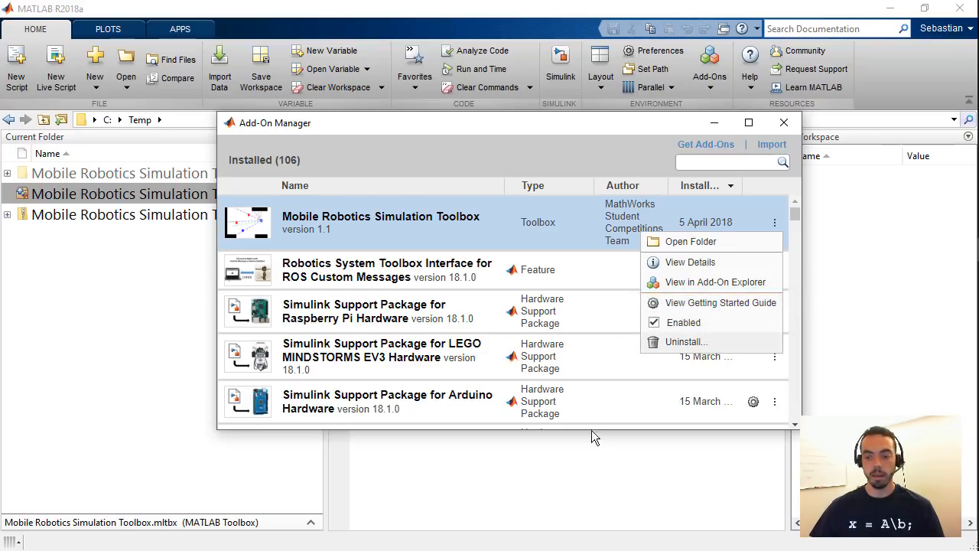
- Close the Add-On Manager and open the toolbox's examples page under Supplemental Software in Help
click(783, 122)
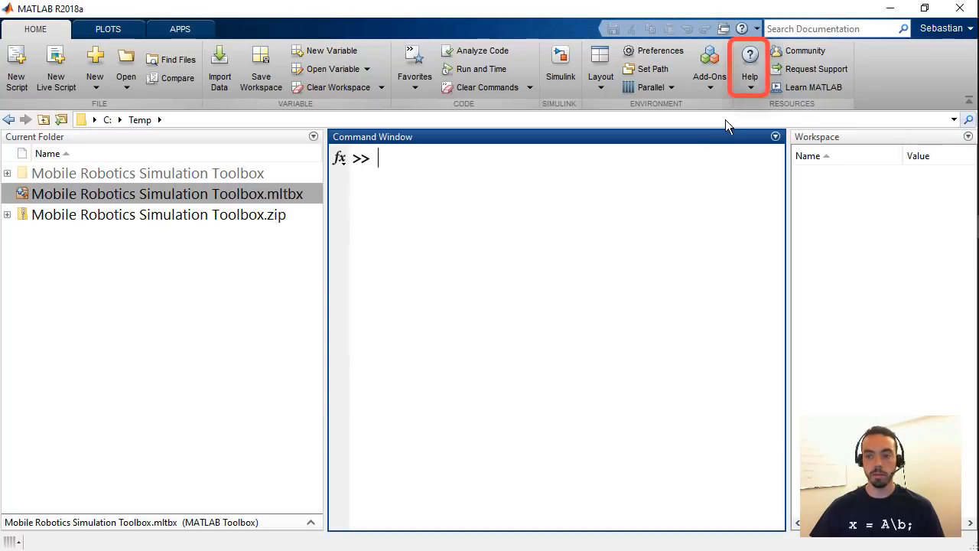
mouse_move(749, 65)
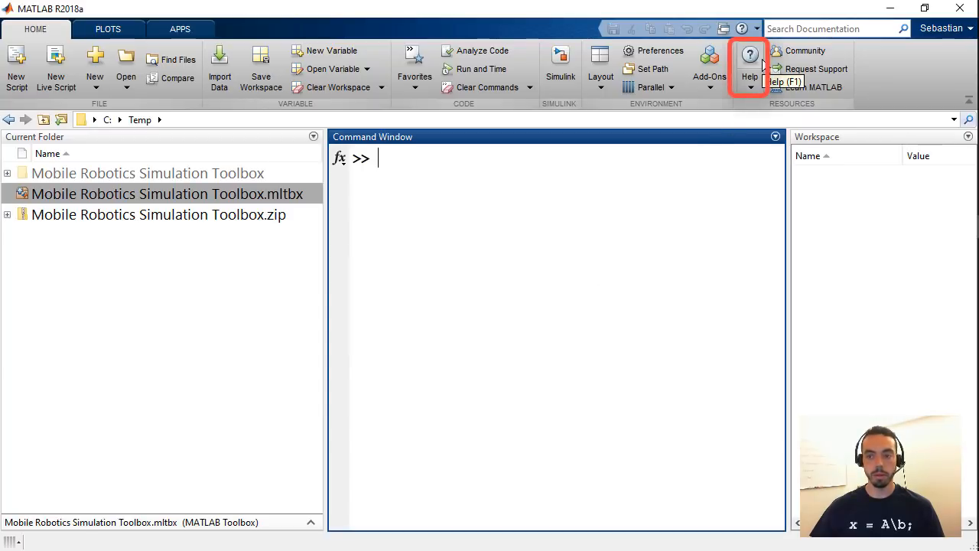
mouse_move(764, 65)
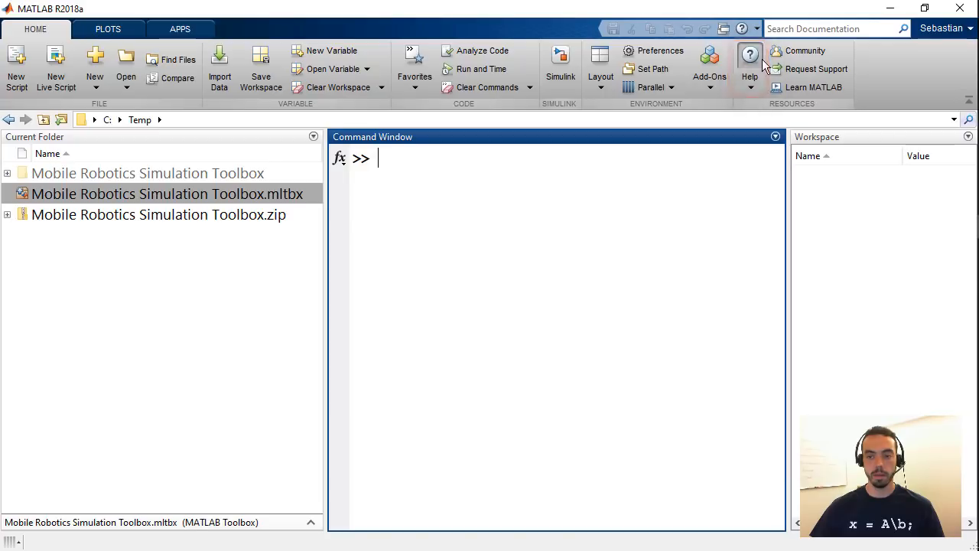
click(750, 61)
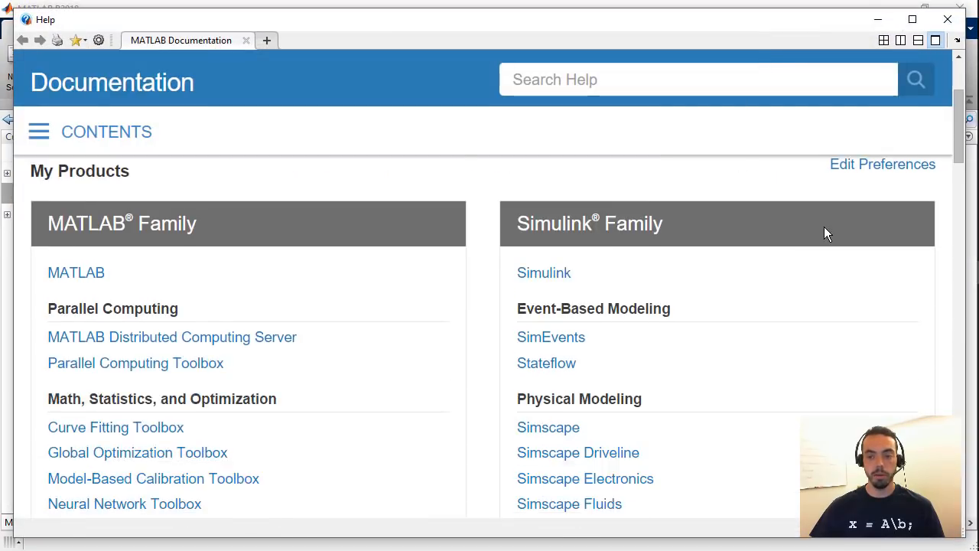
scroll(down, 3)
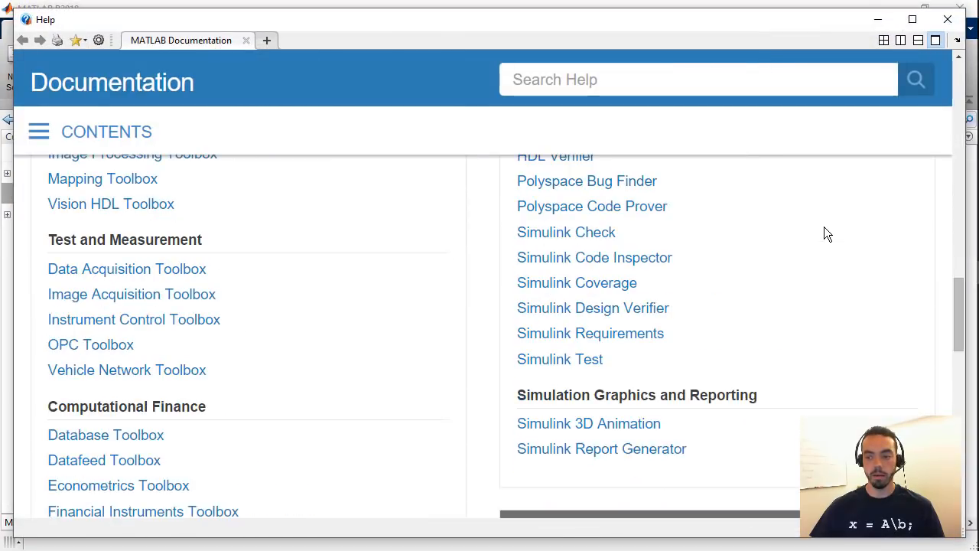
scroll(down, 3)
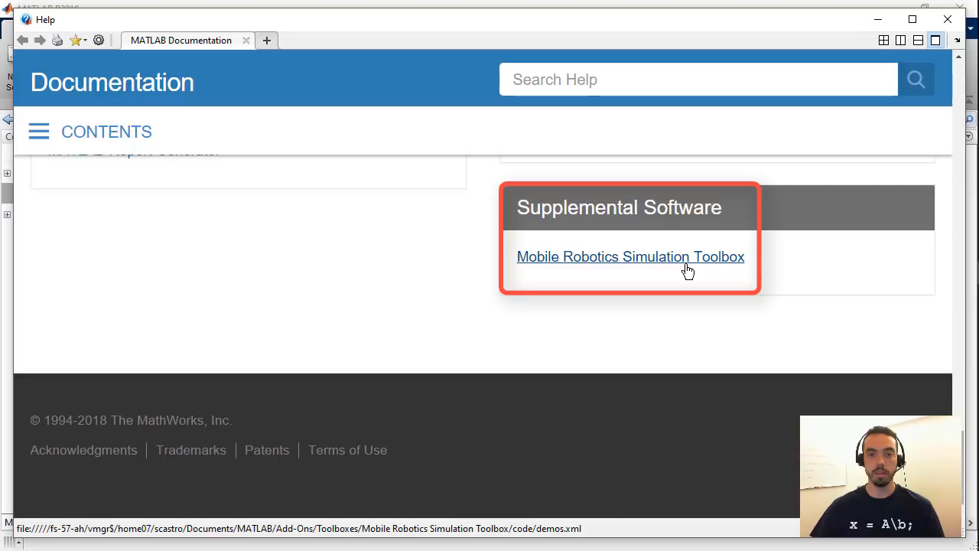
click(630, 256)
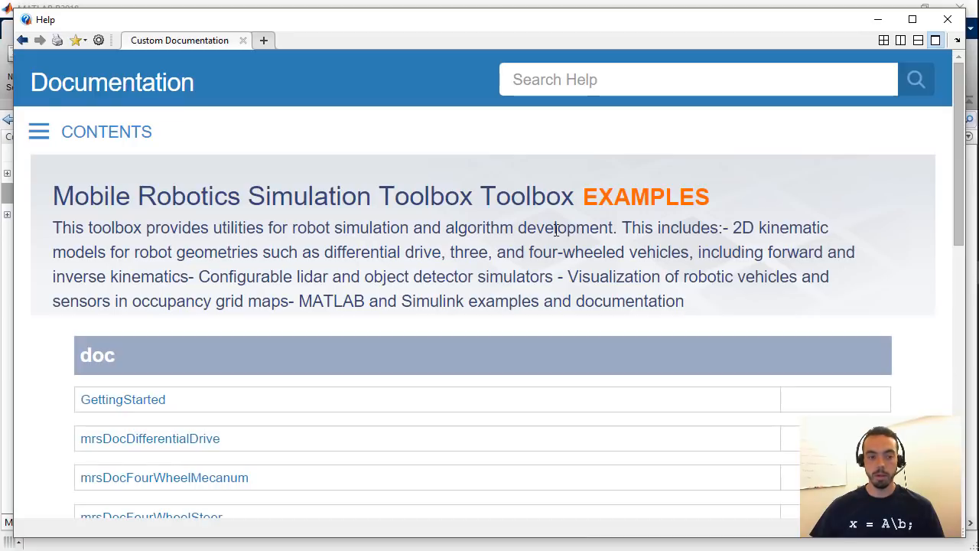
scroll(down, 3)
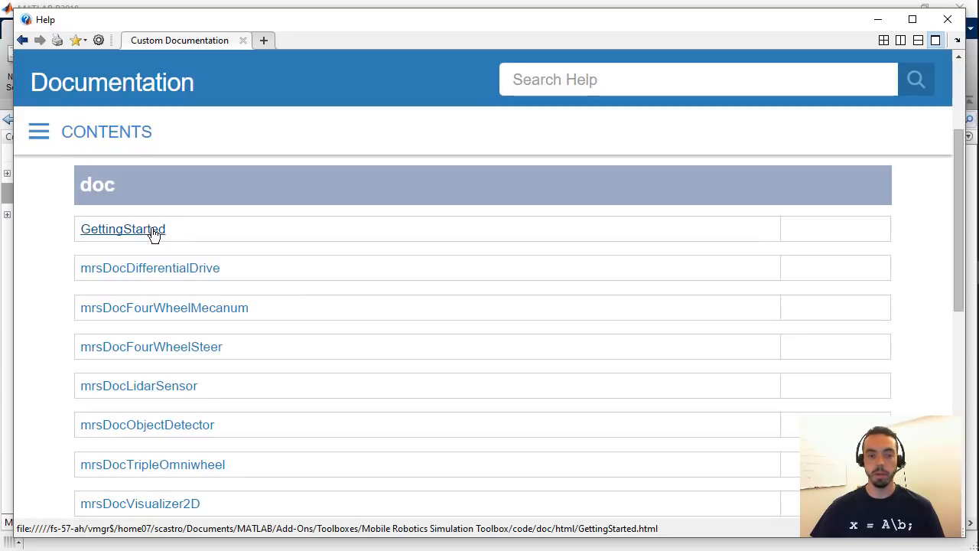
- Open the GettingStarted page and scroll to the Documentation section with Kinematic Models links
click(123, 228)
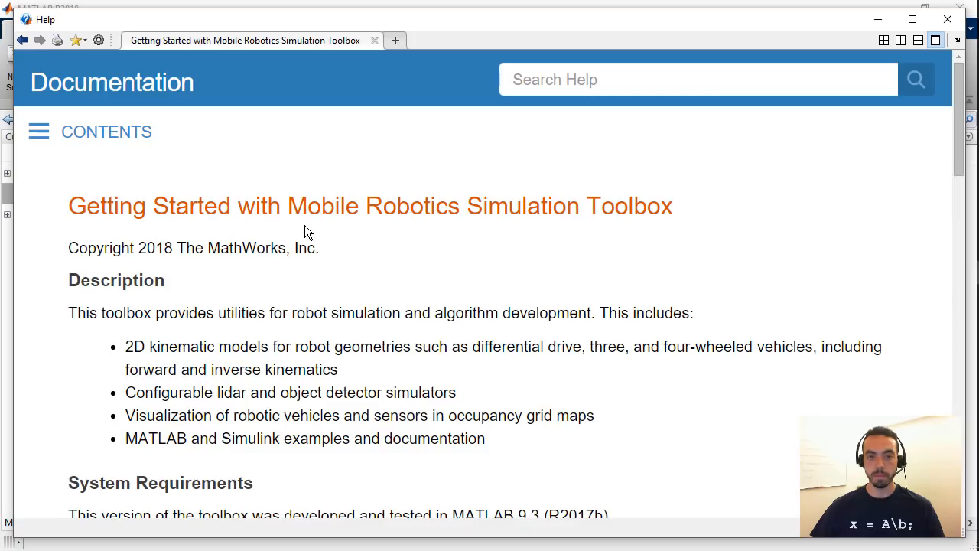
mouse_move(344, 230)
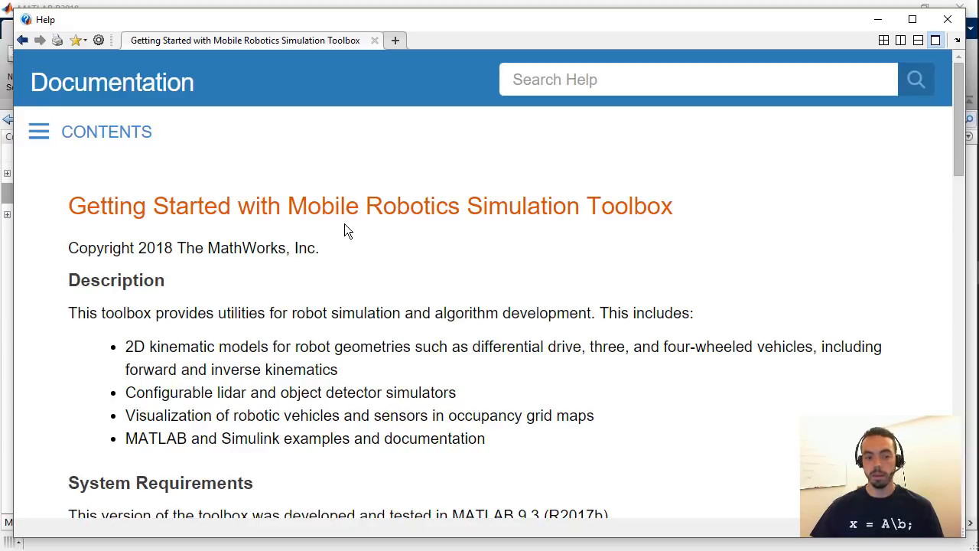
scroll(down, 3)
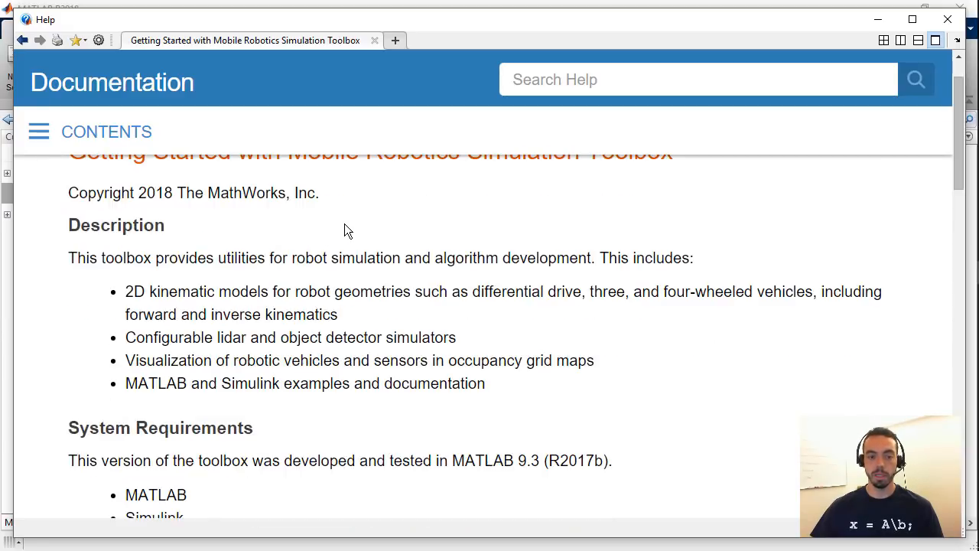
scroll(down, 3)
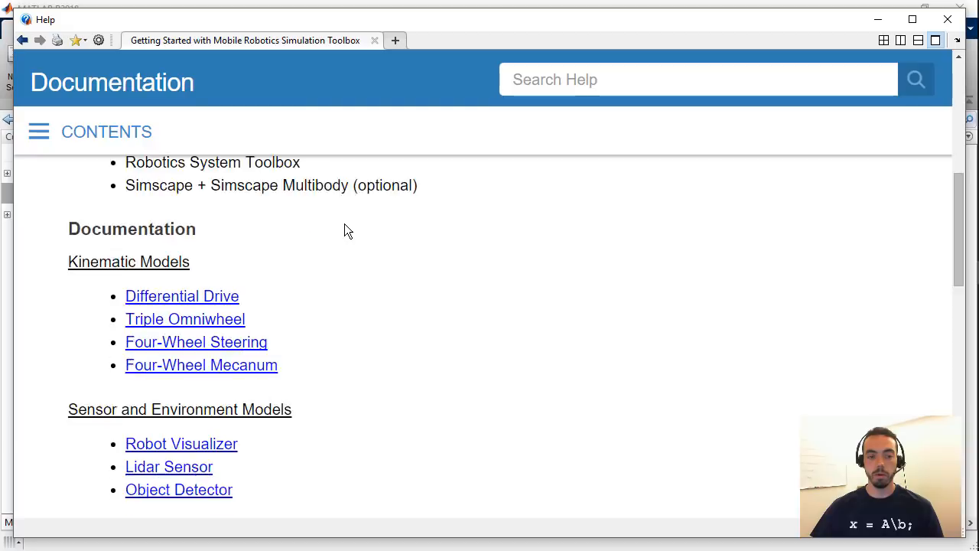
scroll(down, 3)
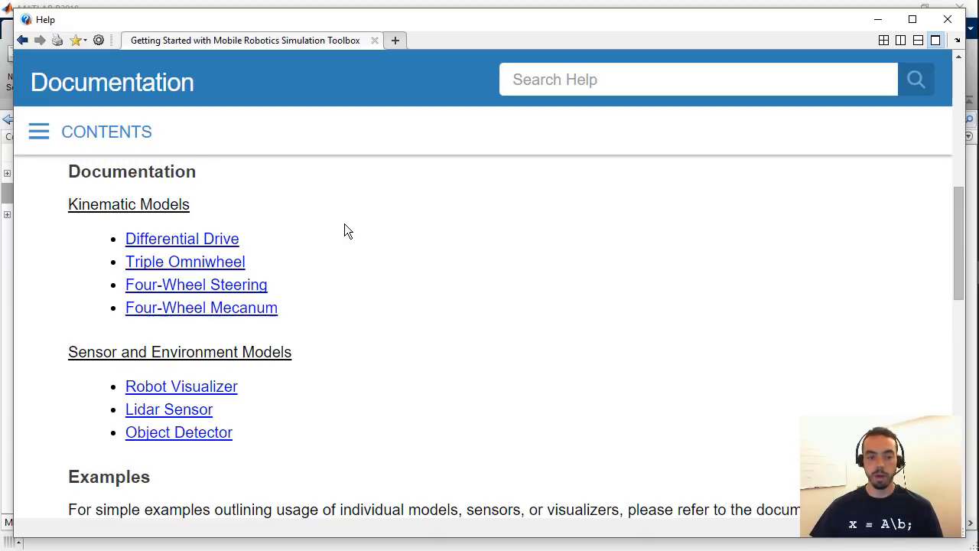
mouse_move(275, 245)
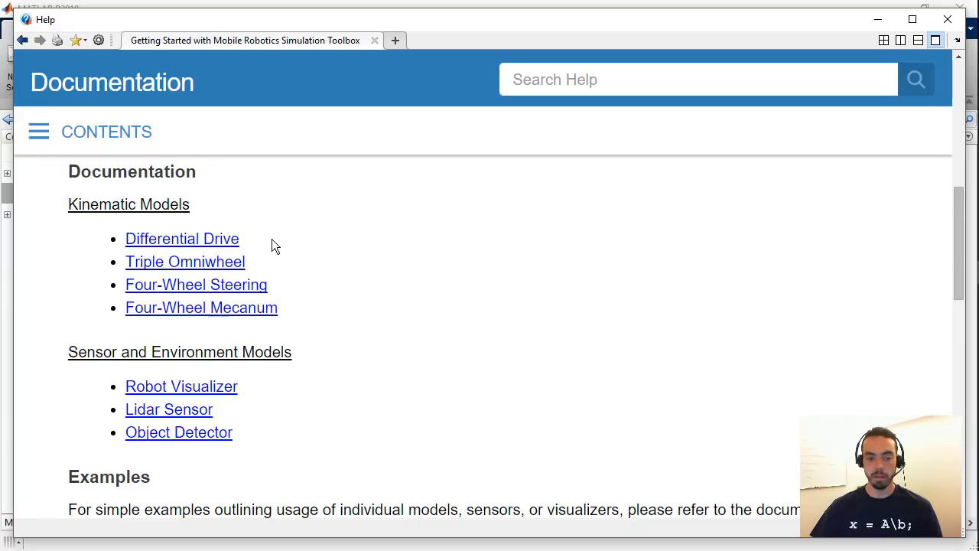
mouse_move(325, 348)
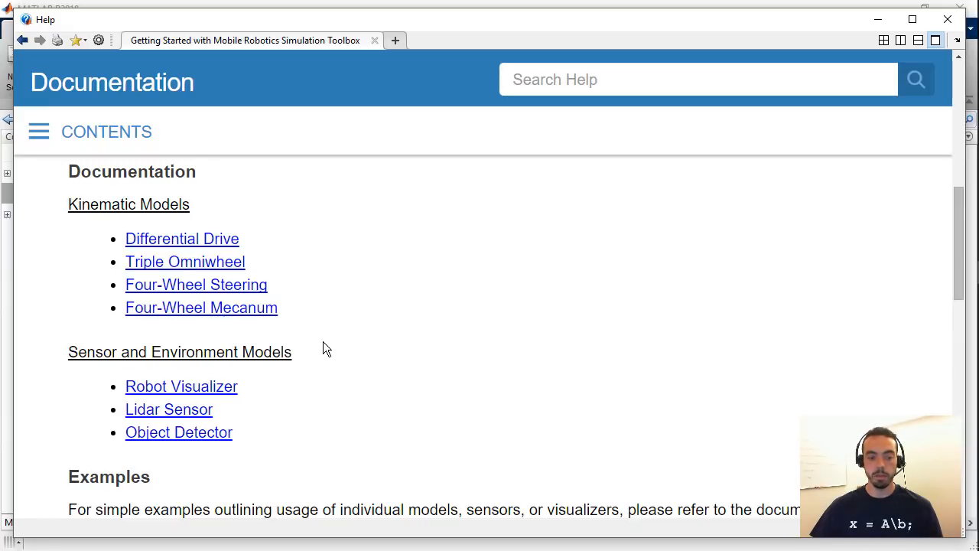
mouse_move(290, 397)
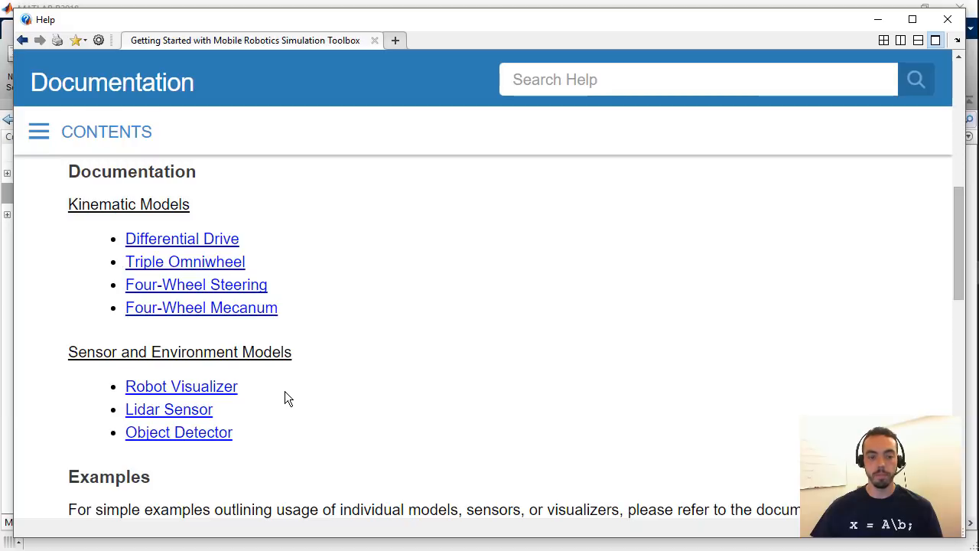
mouse_move(241, 248)
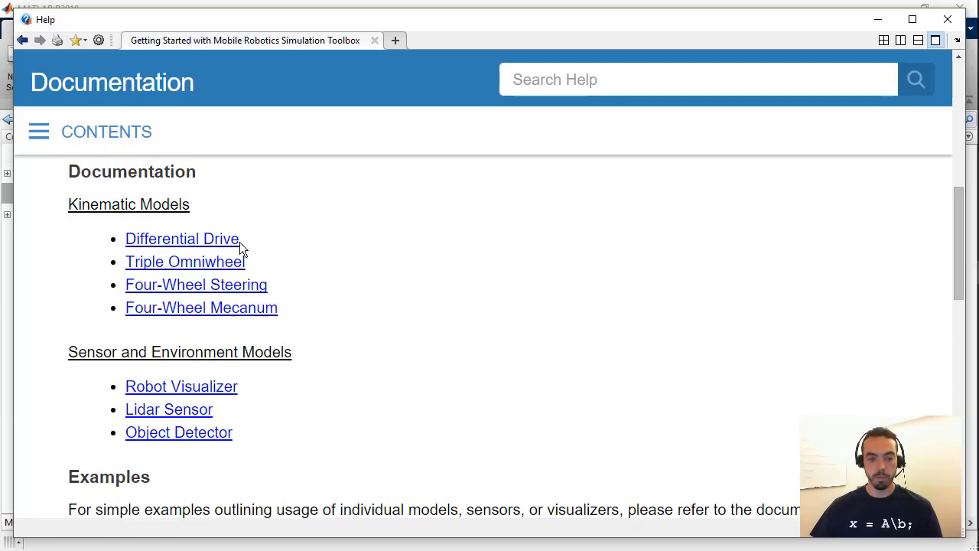
- Read through the Differential Drive documentation live script, then open the Robot Visualizer documentation
click(182, 238)
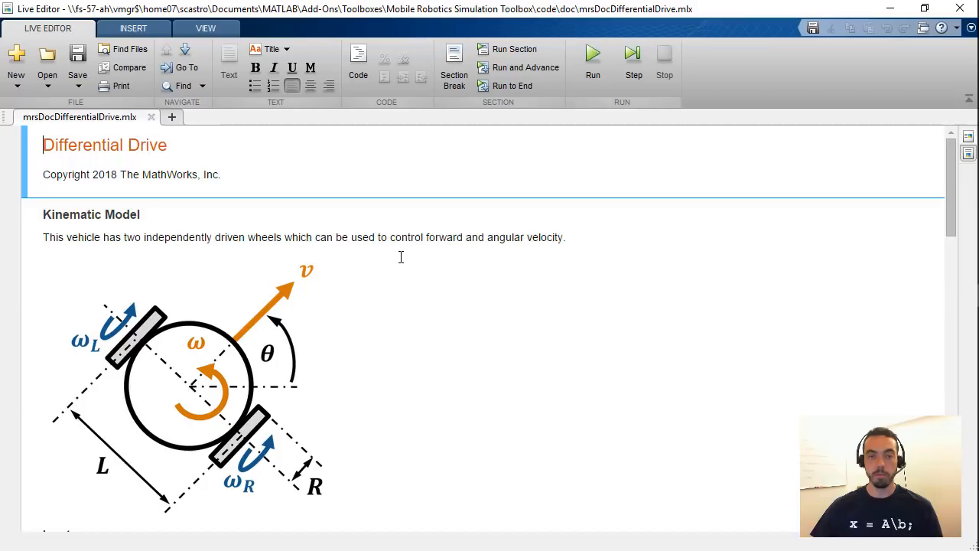
mouse_move(411, 247)
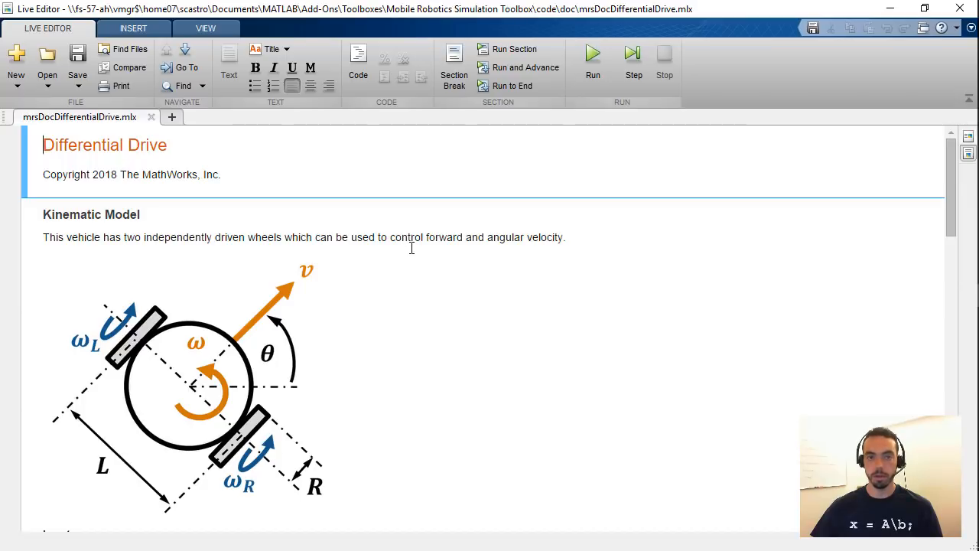
scroll(down, 3)
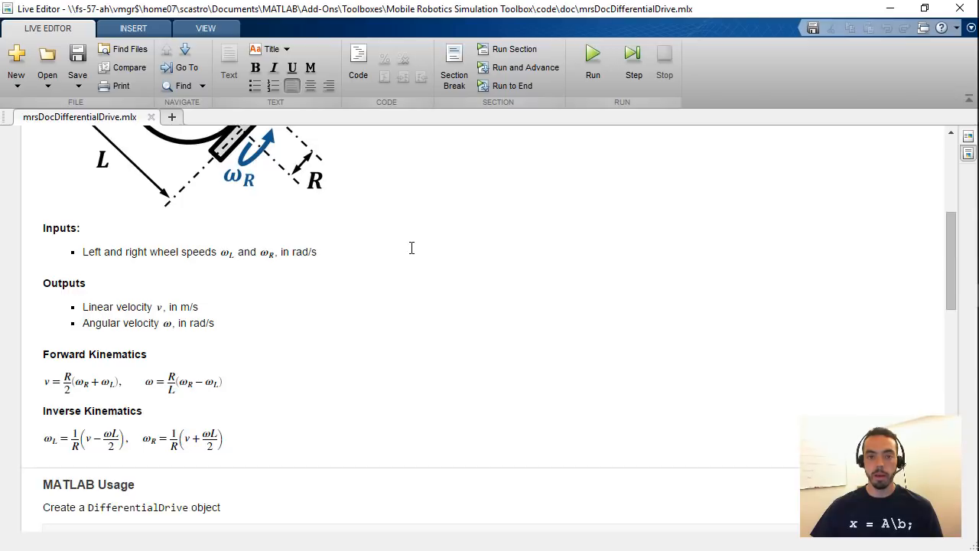
scroll(down, 3)
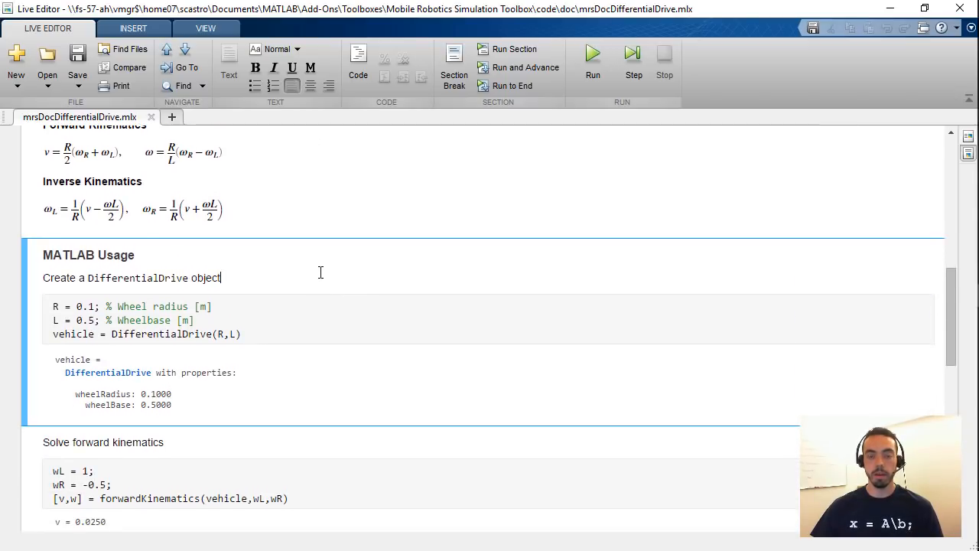
scroll(down, 3)
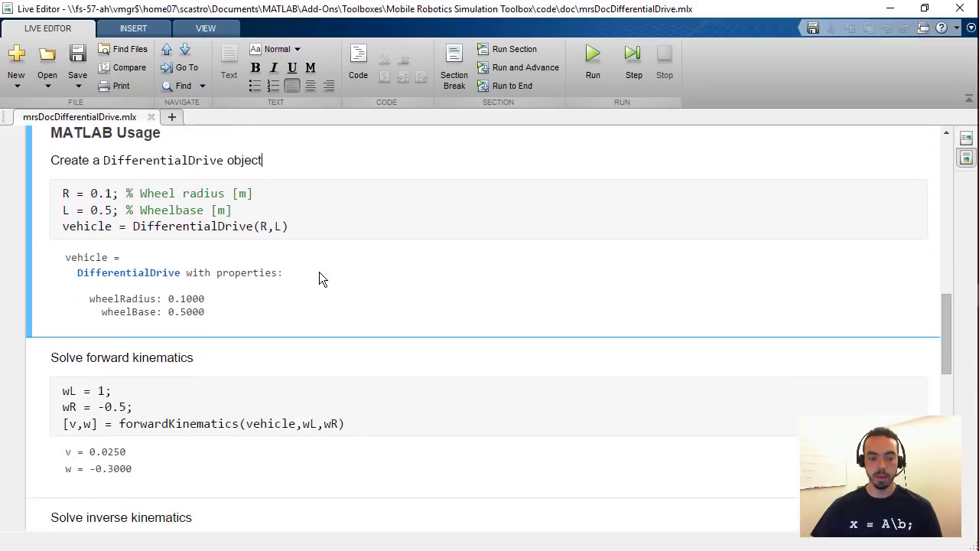
scroll(down, 3)
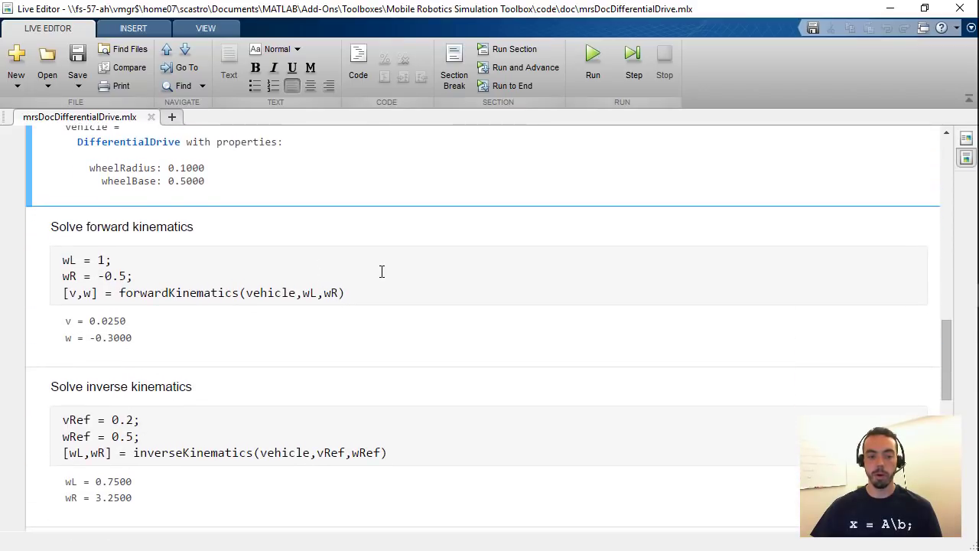
scroll(down, 3)
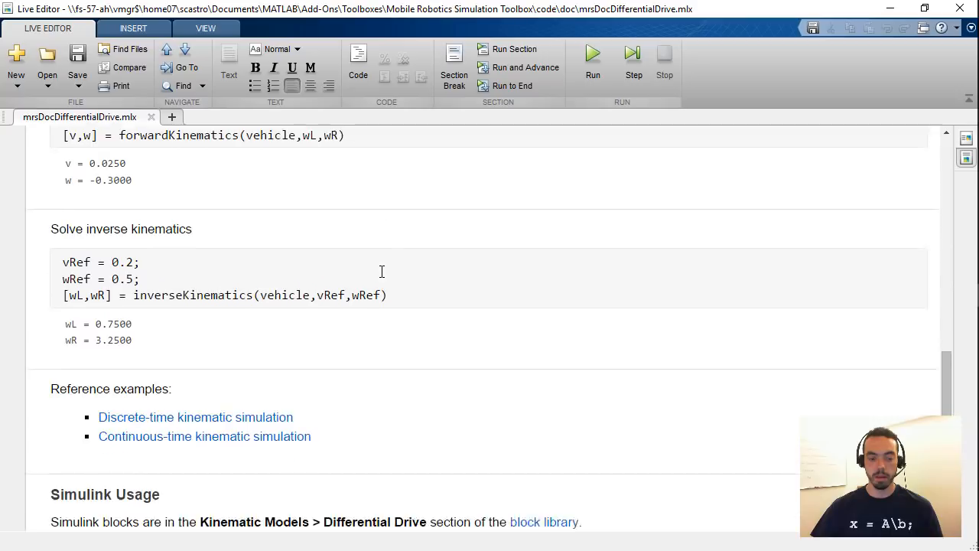
scroll(down, 3)
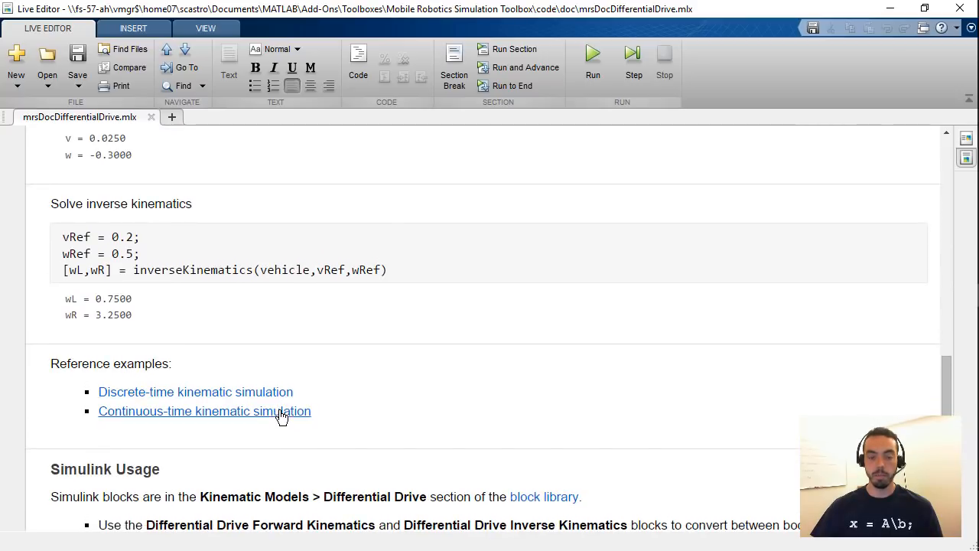
mouse_move(281, 398)
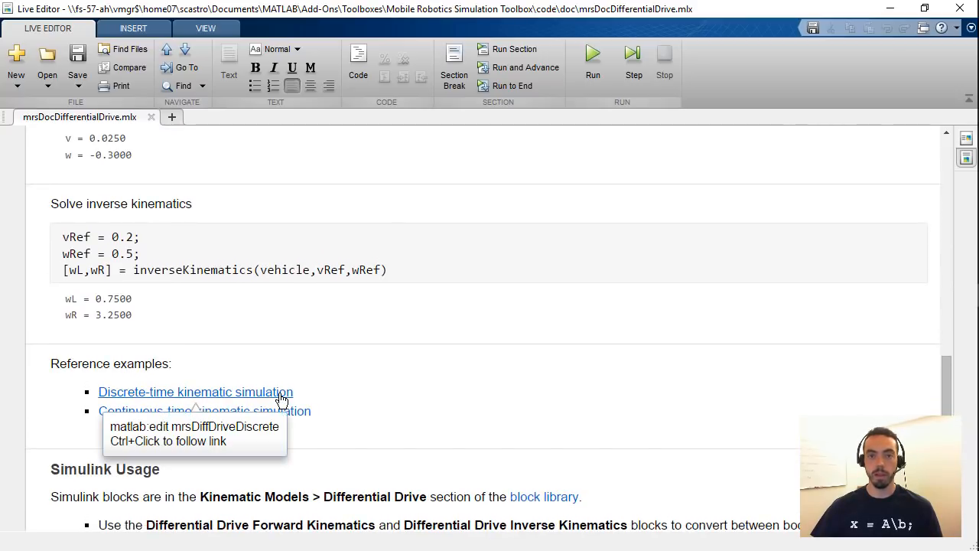
mouse_move(369, 429)
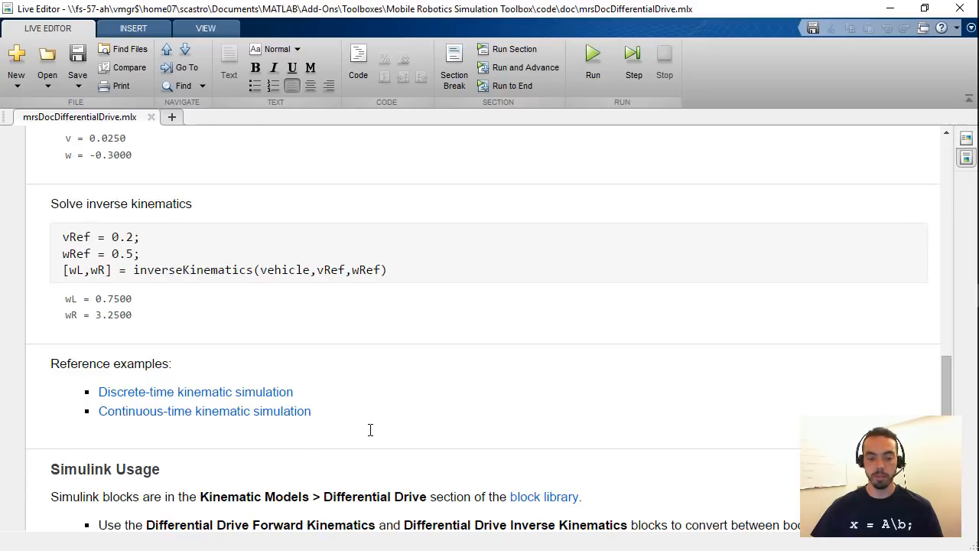
scroll(down, 3)
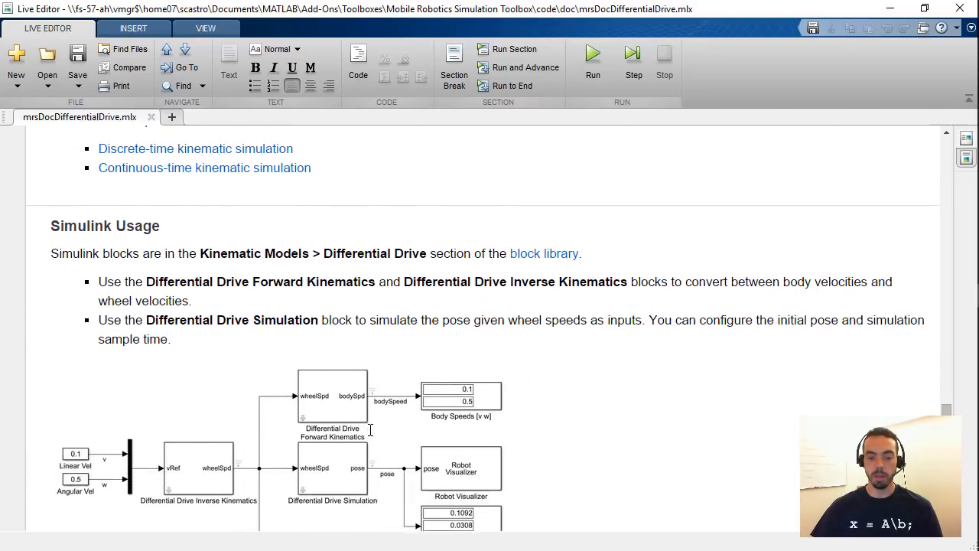
scroll(down, 3)
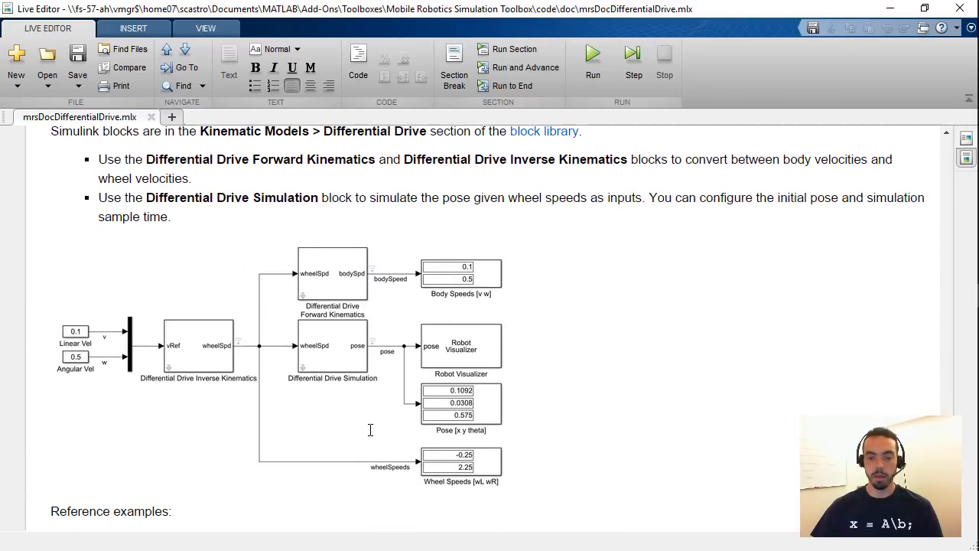
mouse_move(543, 130)
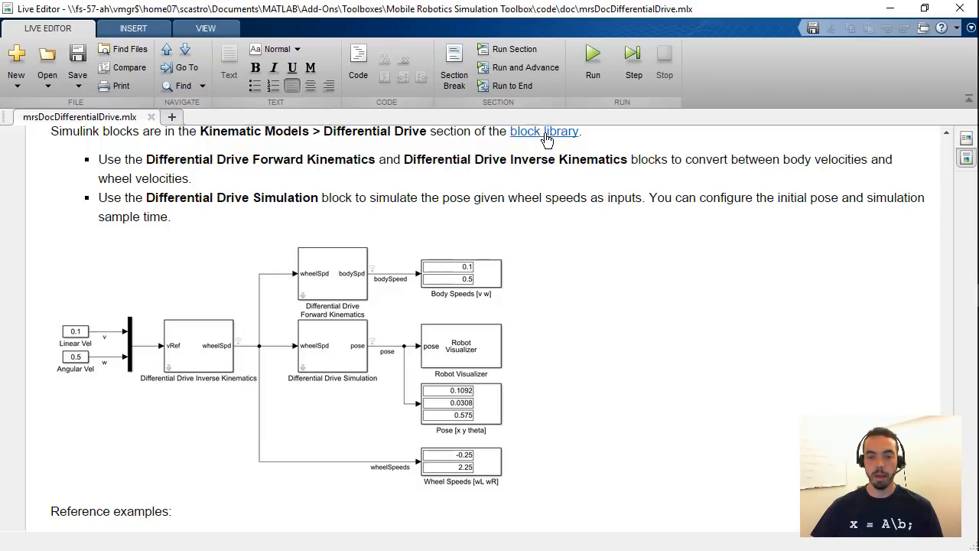
mouse_move(541, 382)
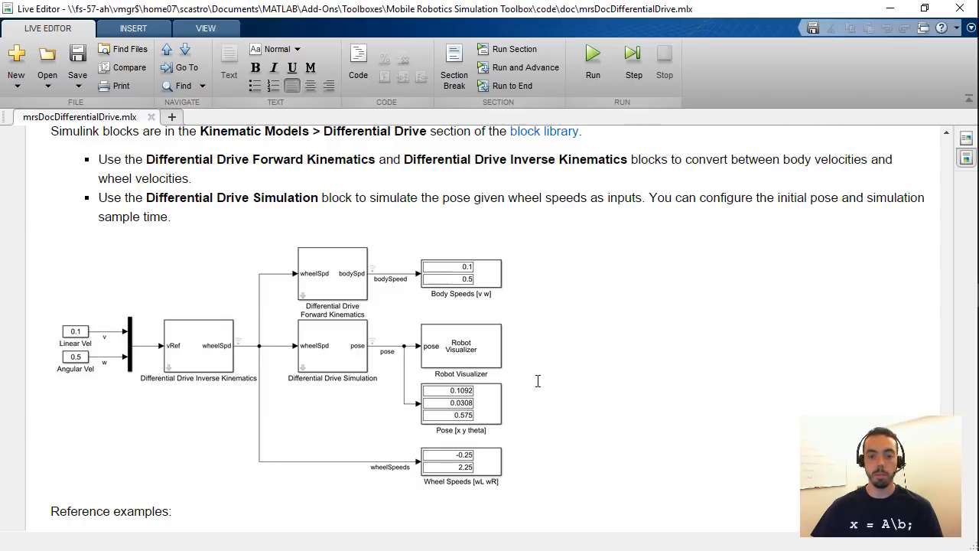
scroll(down, 3)
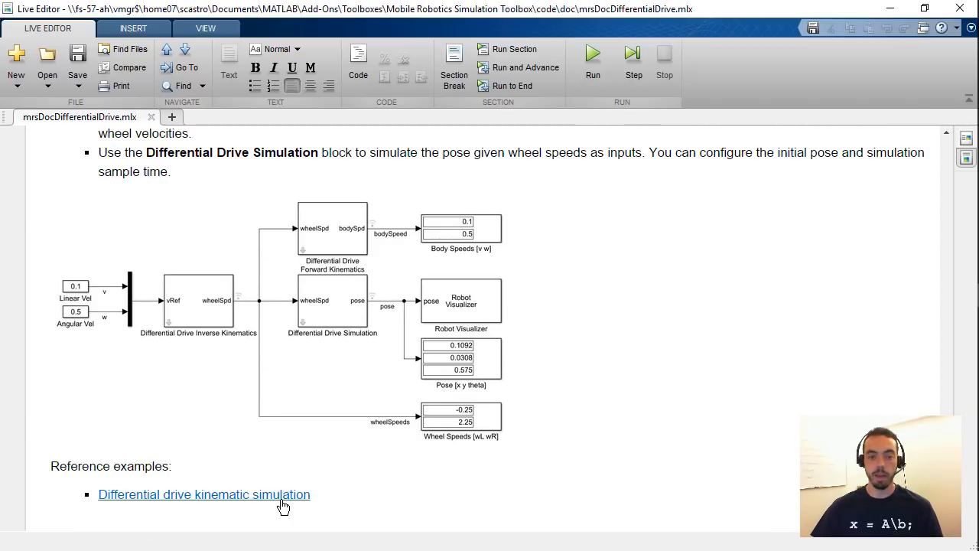
mouse_move(872, 121)
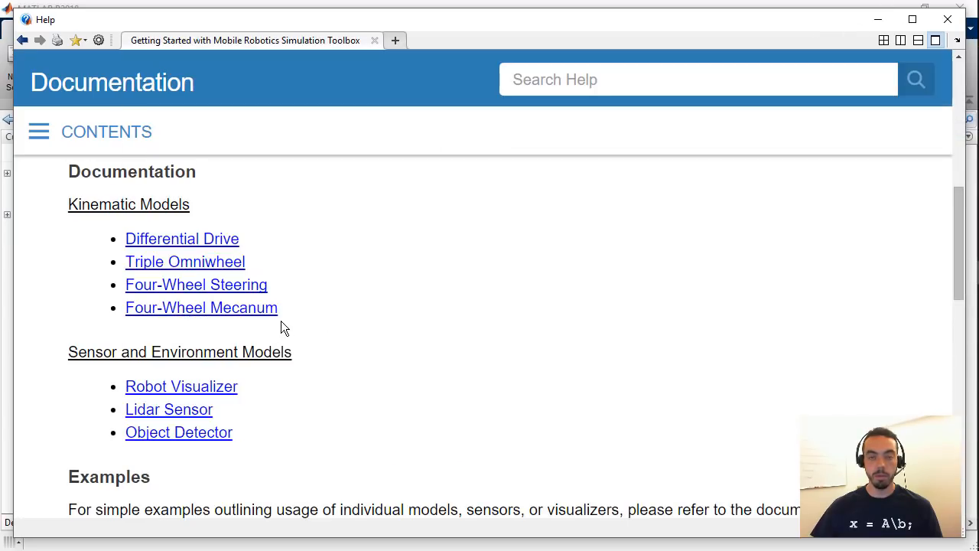
mouse_move(195, 406)
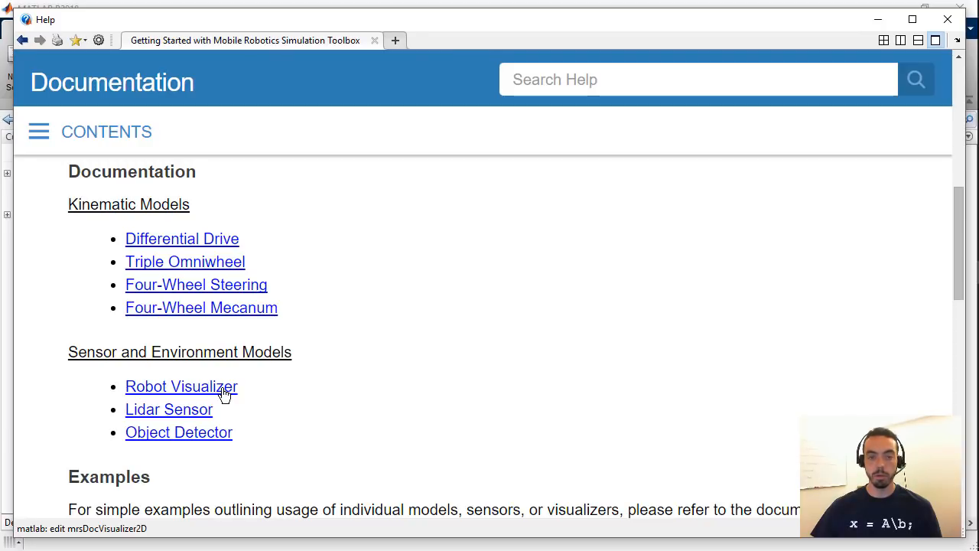
click(182, 386)
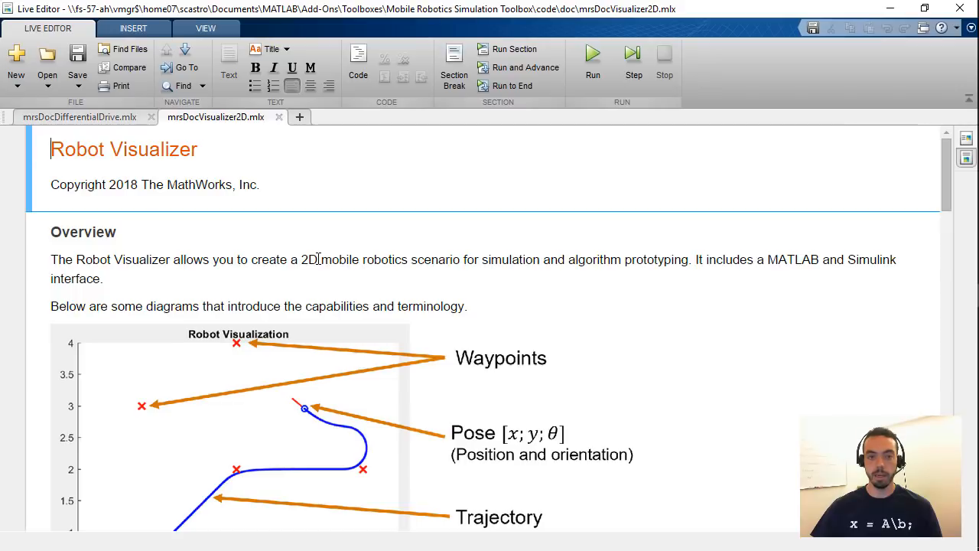
scroll(down, 3)
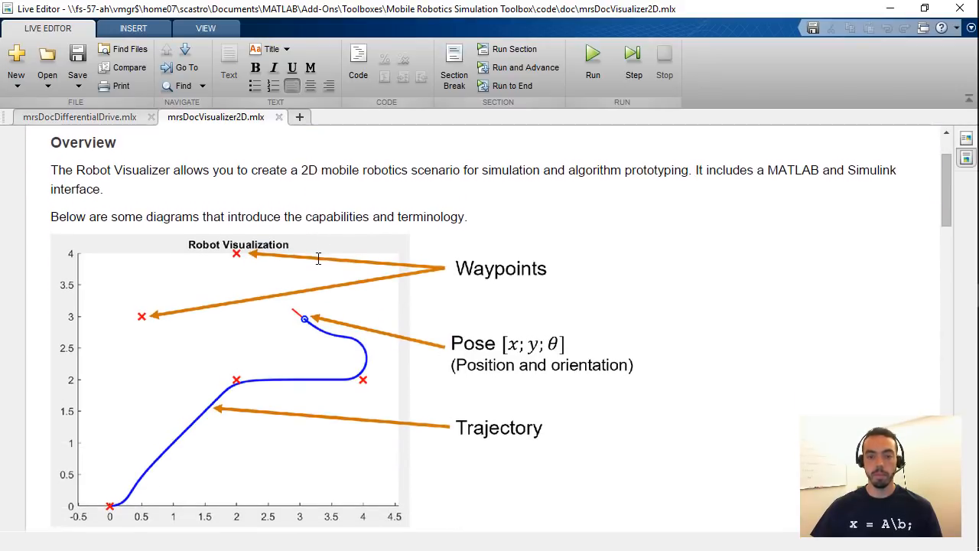
scroll(down, 3)
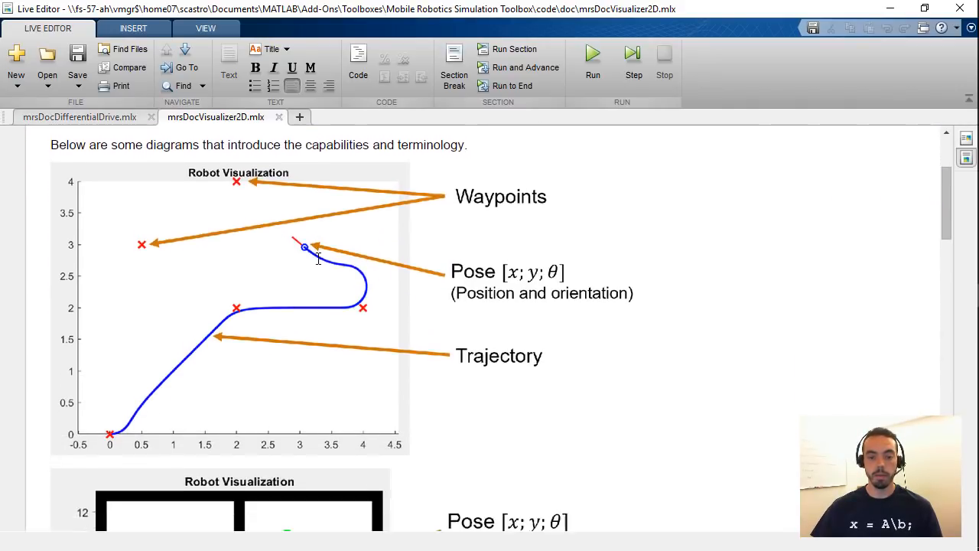
scroll(down, 3)
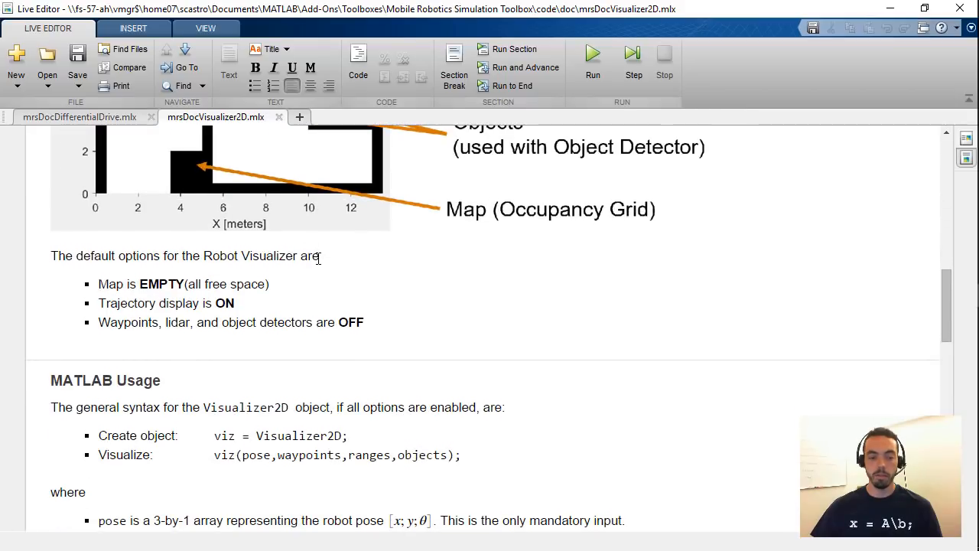
scroll(down, 3)
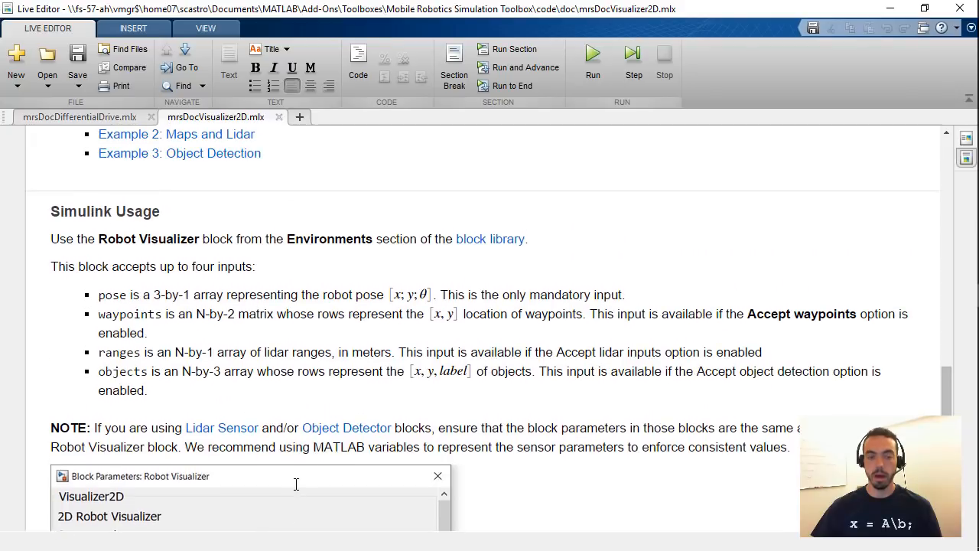
scroll(down, 3)
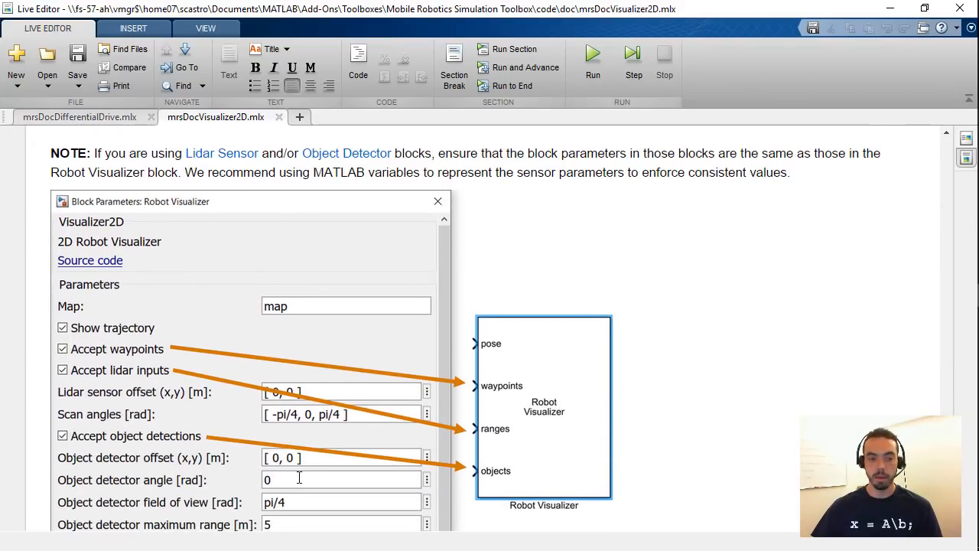
scroll(down, 3)
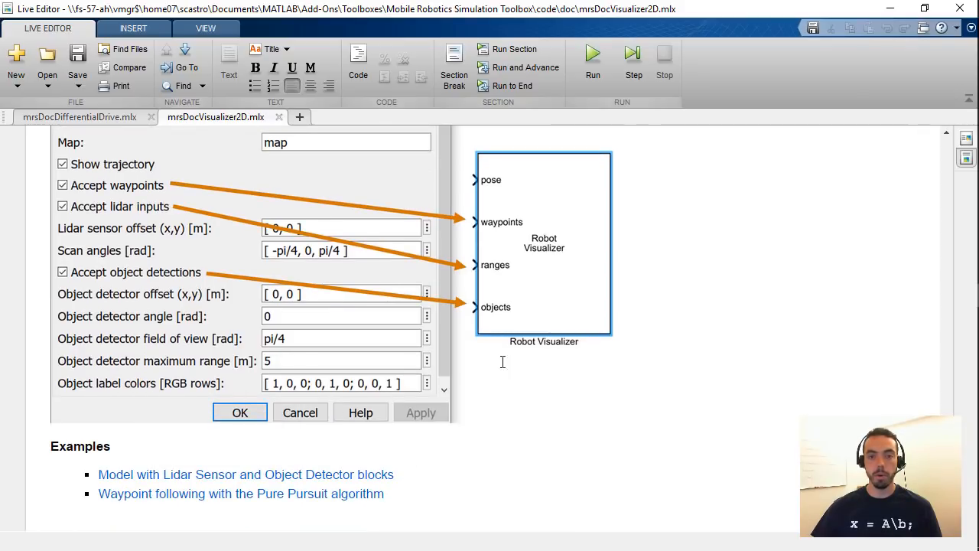
- Open the toolbox Getting Started page and launch the differential drive path planning example
click(361, 412)
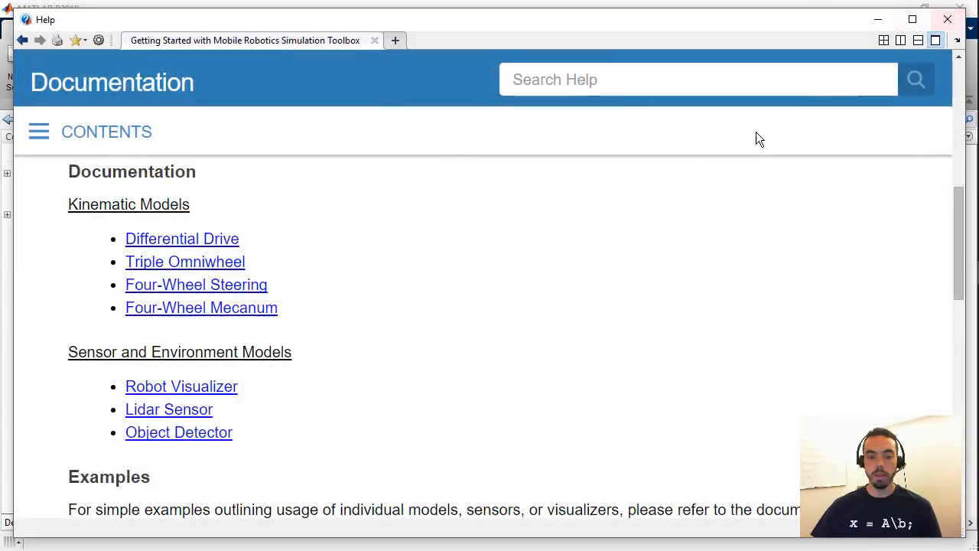
scroll(down, 3)
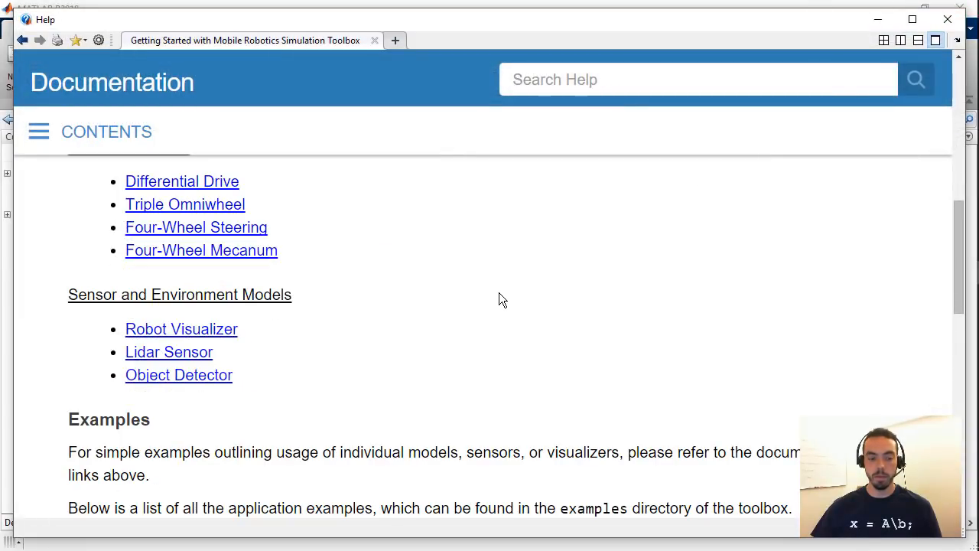
scroll(down, 3)
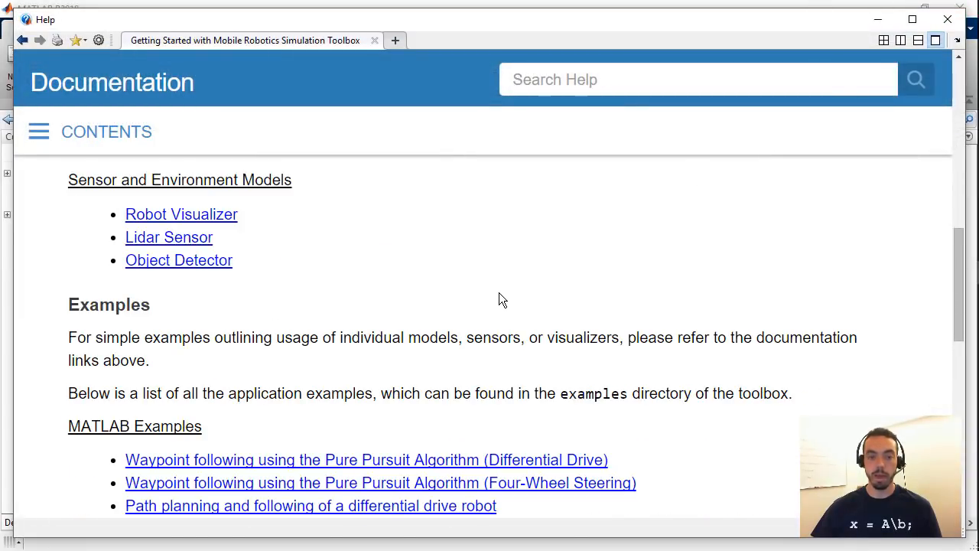
scroll(down, 3)
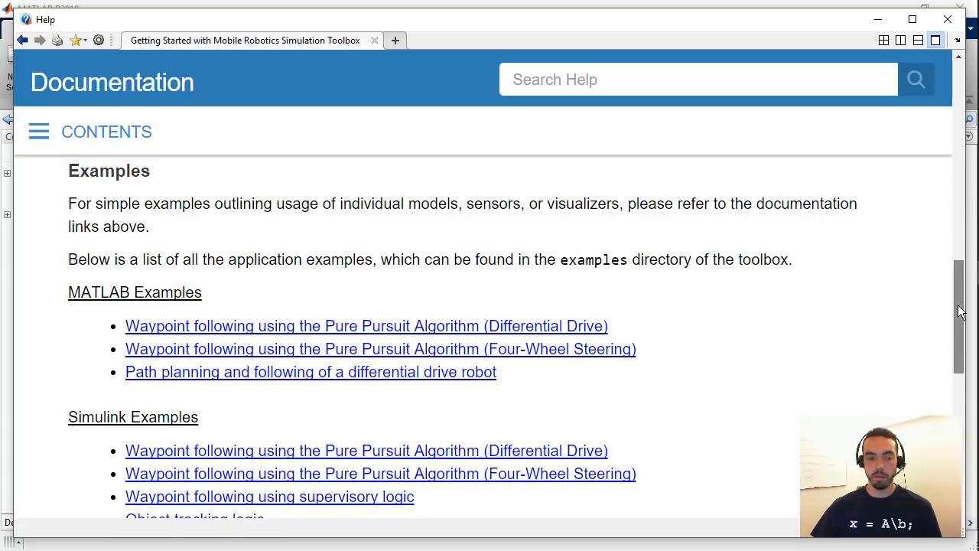
scroll(down, 3)
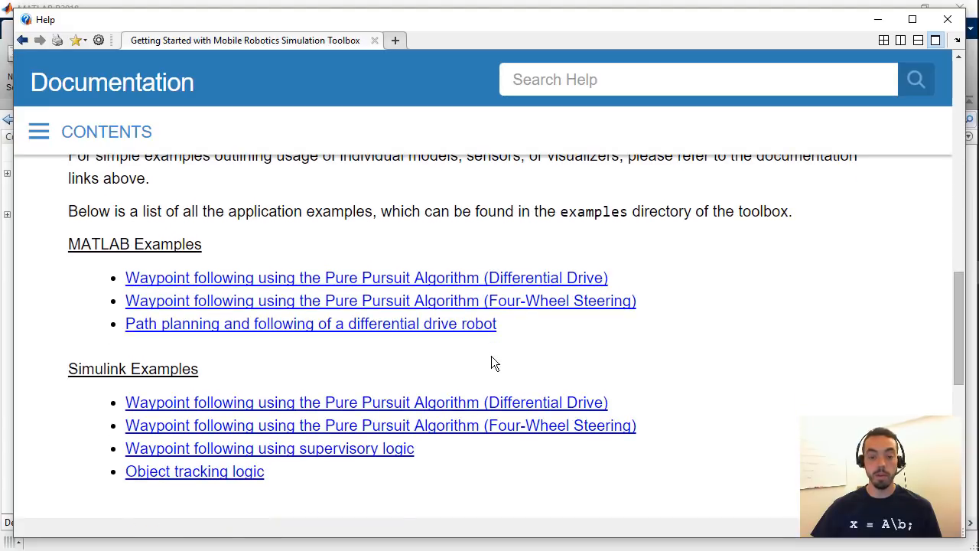
mouse_move(498, 372)
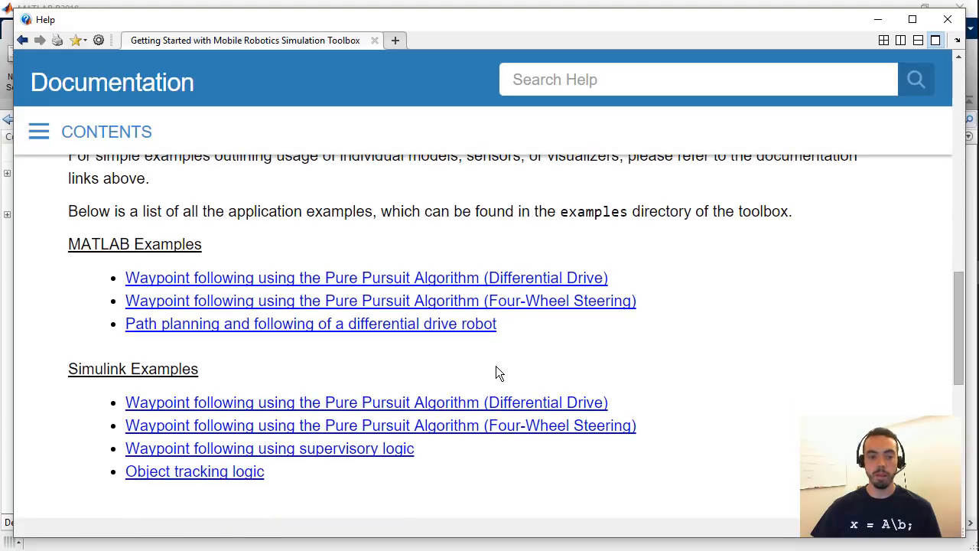
mouse_move(560, 333)
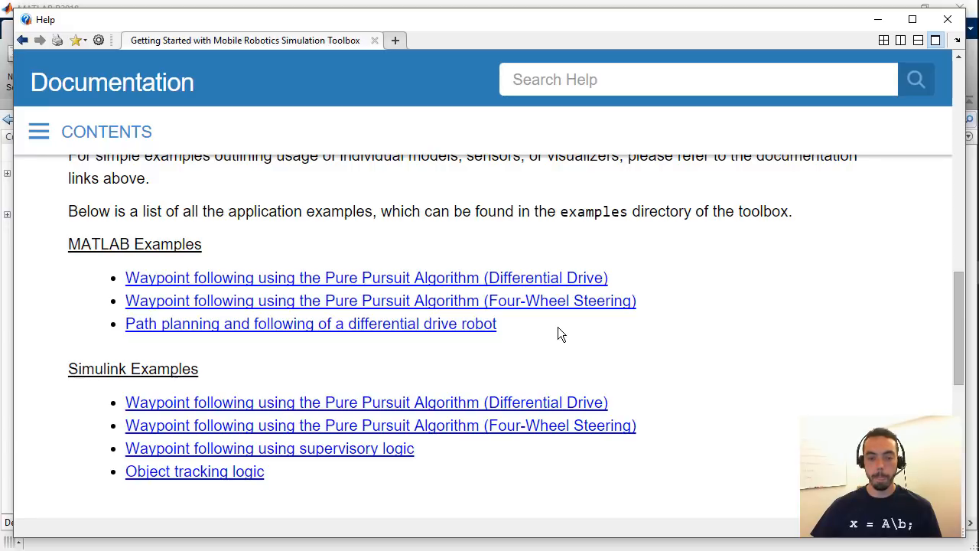
mouse_move(562, 350)
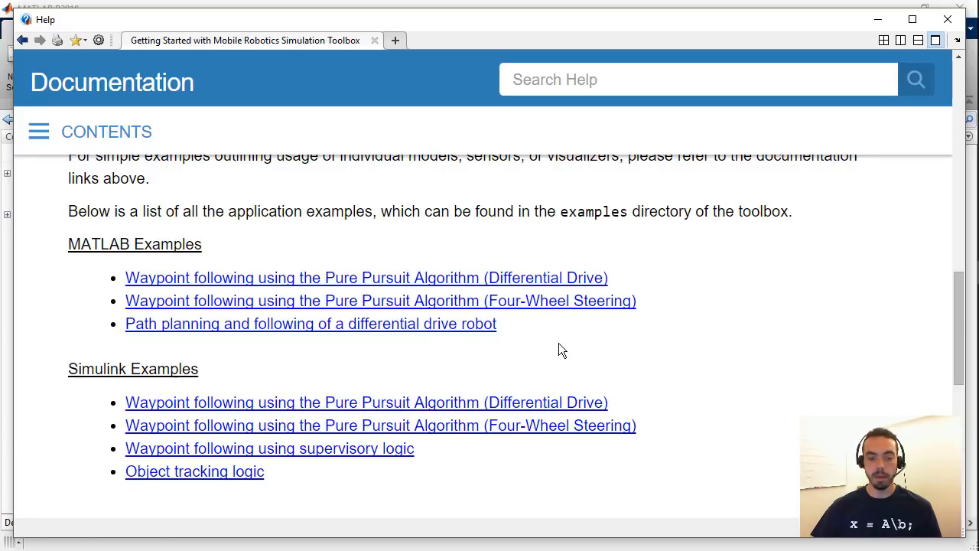
mouse_move(234, 330)
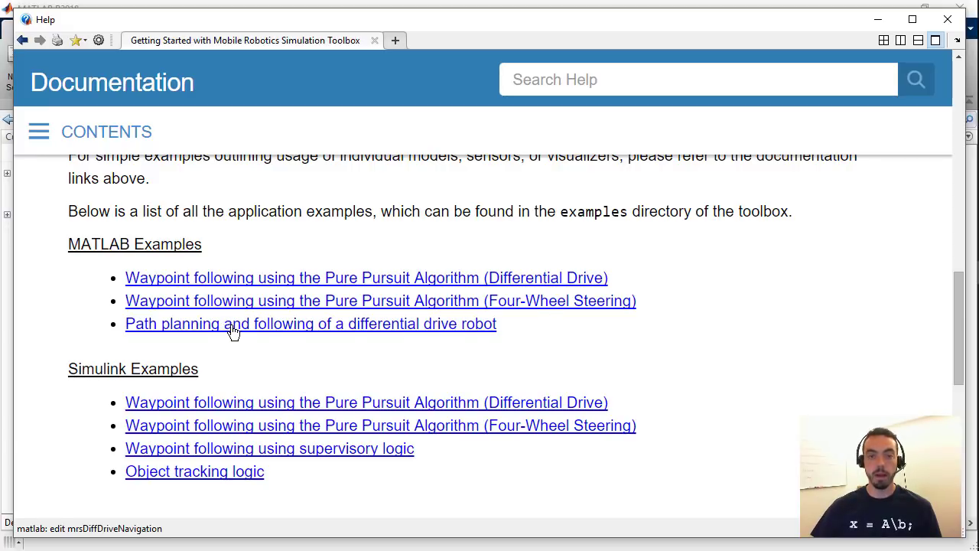
click(311, 323)
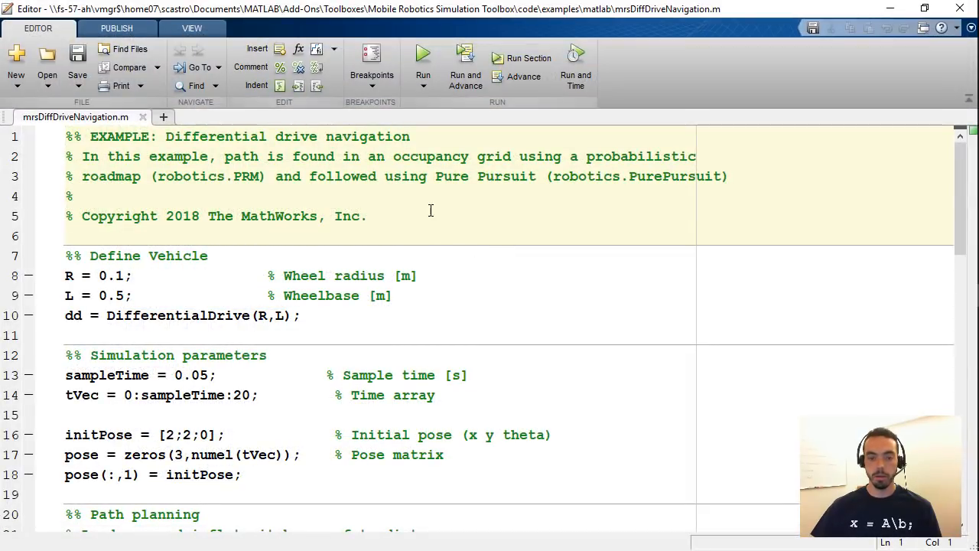
mouse_move(465, 67)
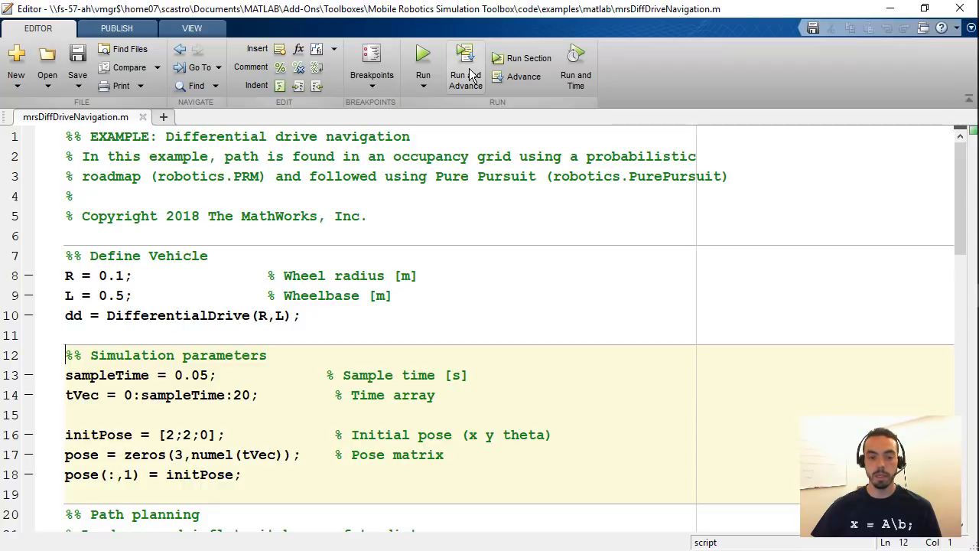
- Scroll through the mrsDiffDriveNavigation.m example script's opening sections
scroll(down, 3)
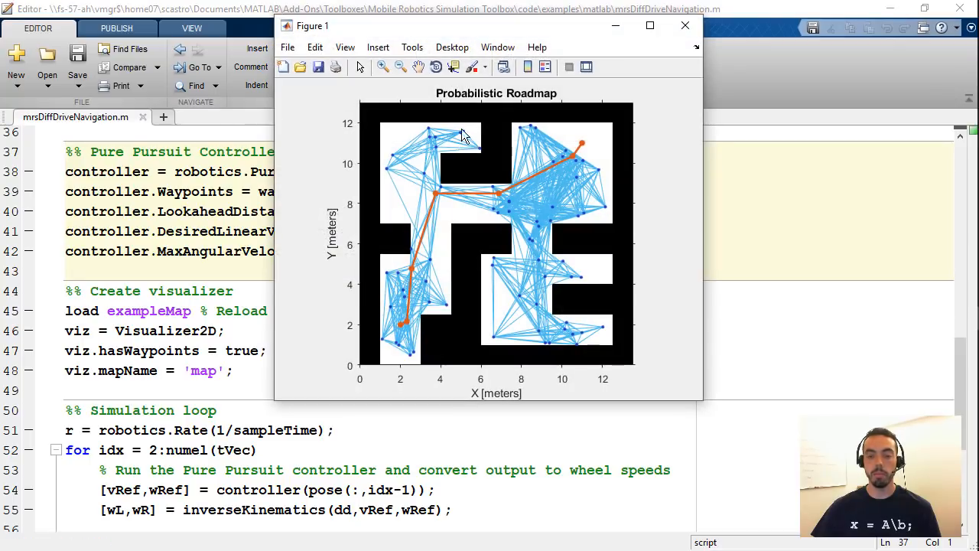
mouse_move(608, 286)
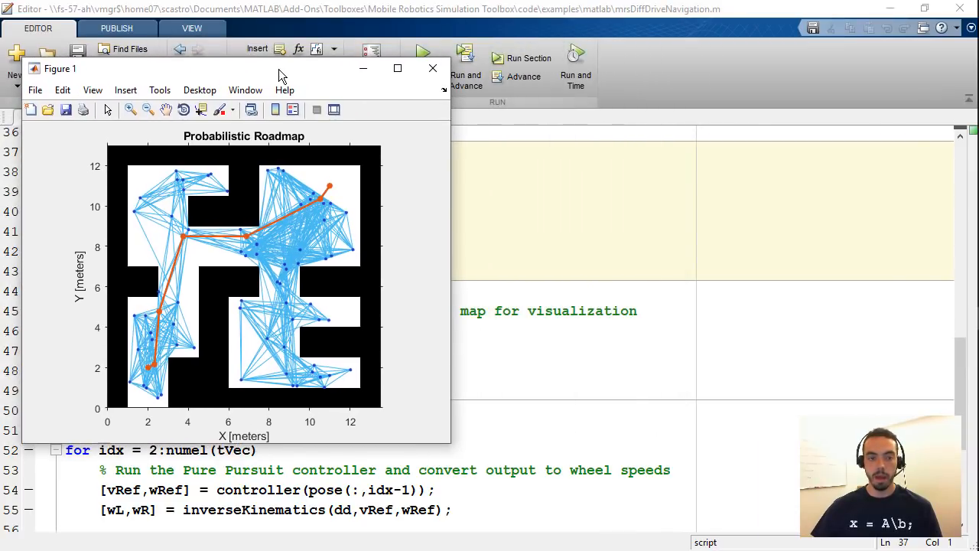
- Bring the navigation script forward and run its Pure Pursuit Controller section
click(432, 68)
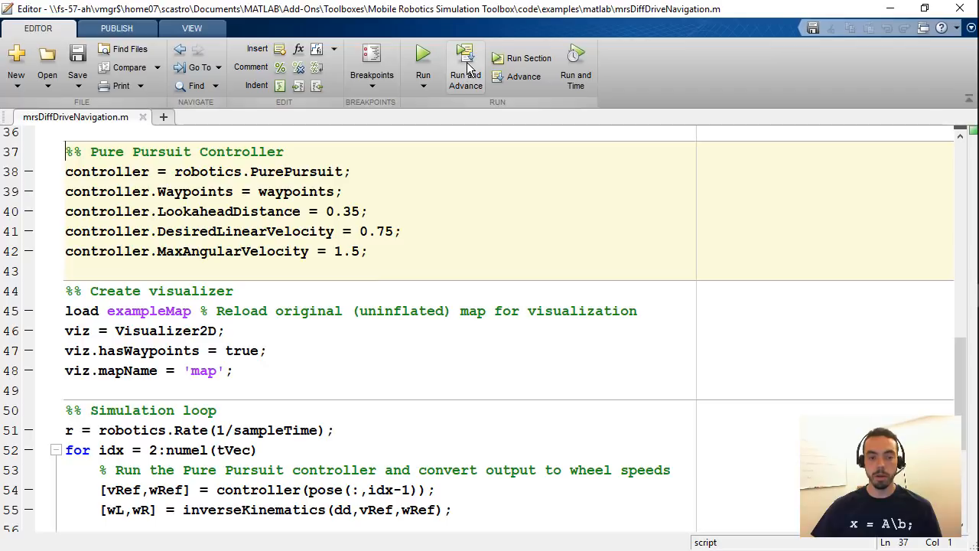
mouse_move(465, 65)
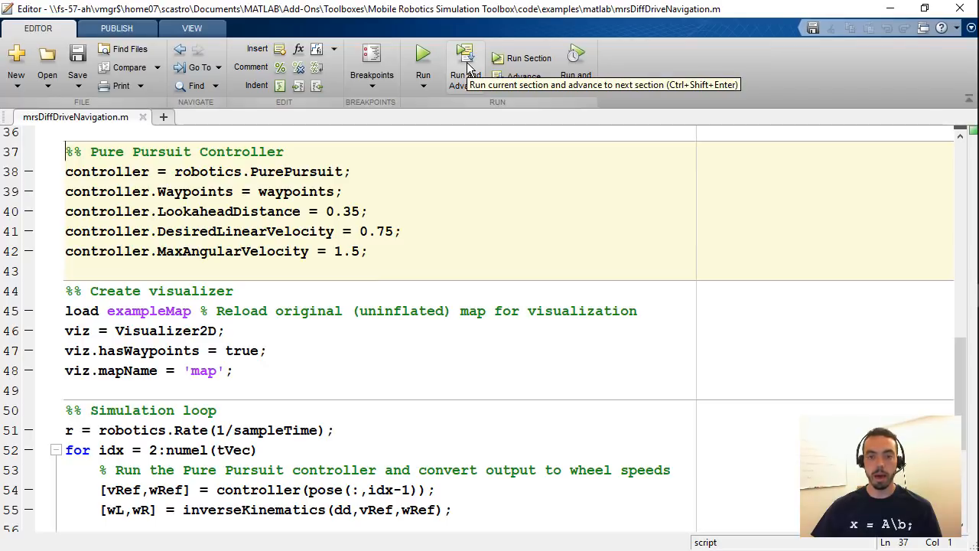
click(465, 65)
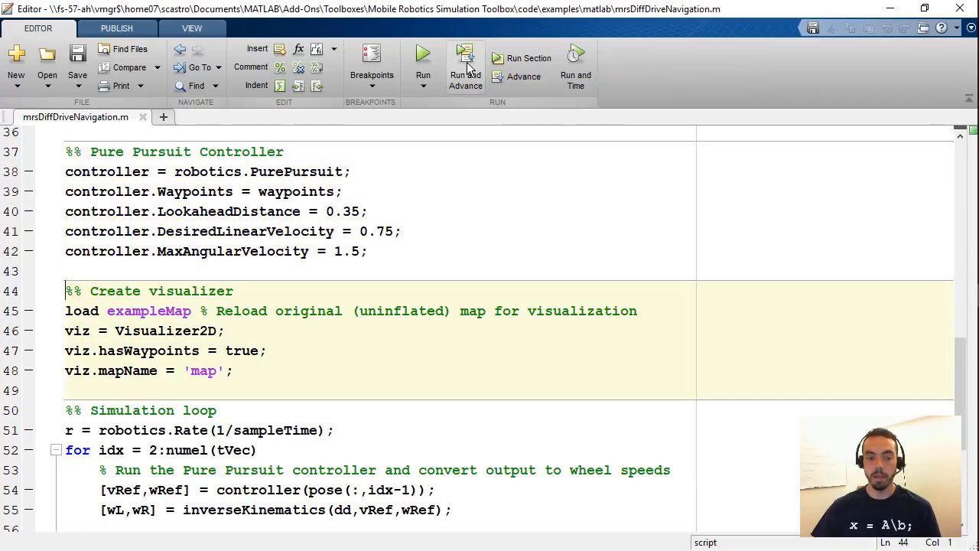
scroll(down, 3)
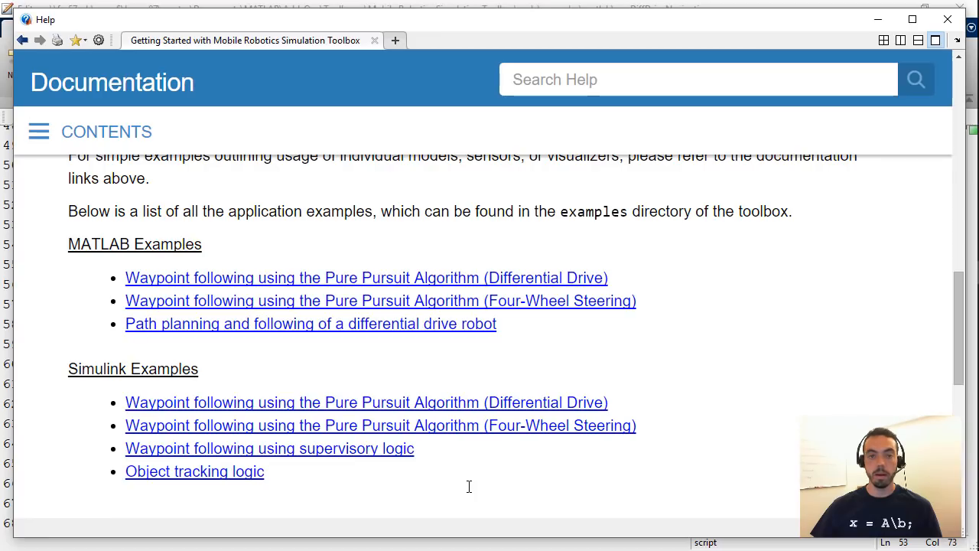
mouse_move(456, 442)
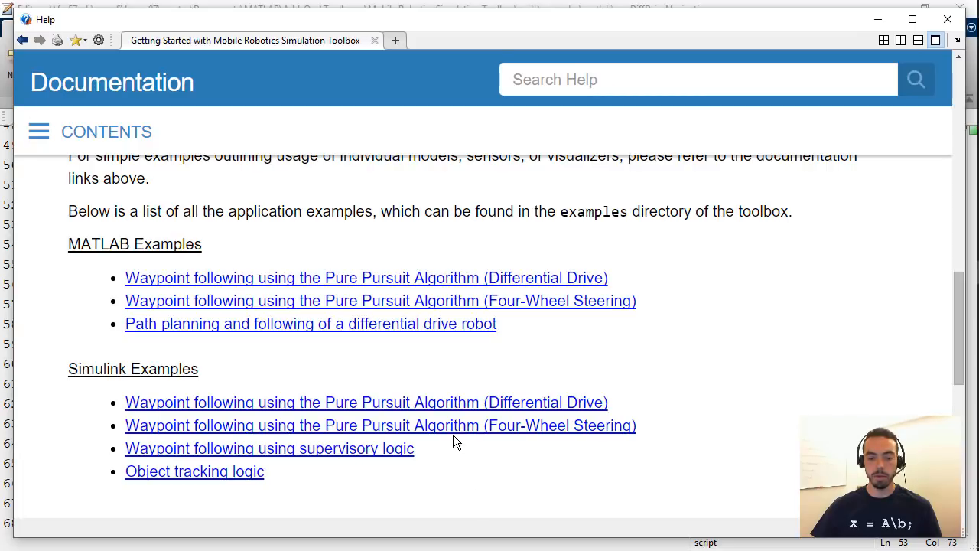
mouse_move(333, 455)
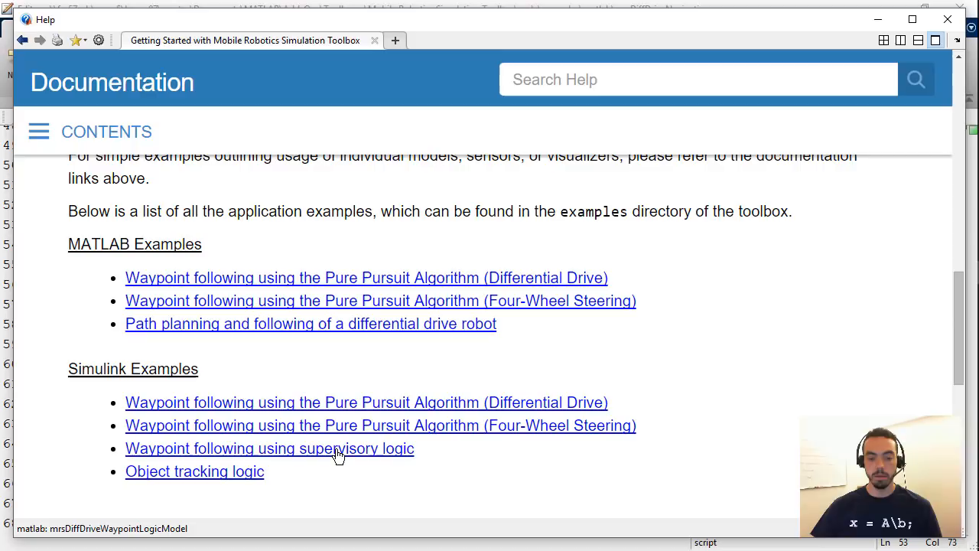
- Open the Waypoint Following with Supervisory Logic model, inspect its Waypoint Tracking Logic chart, and run it
click(269, 448)
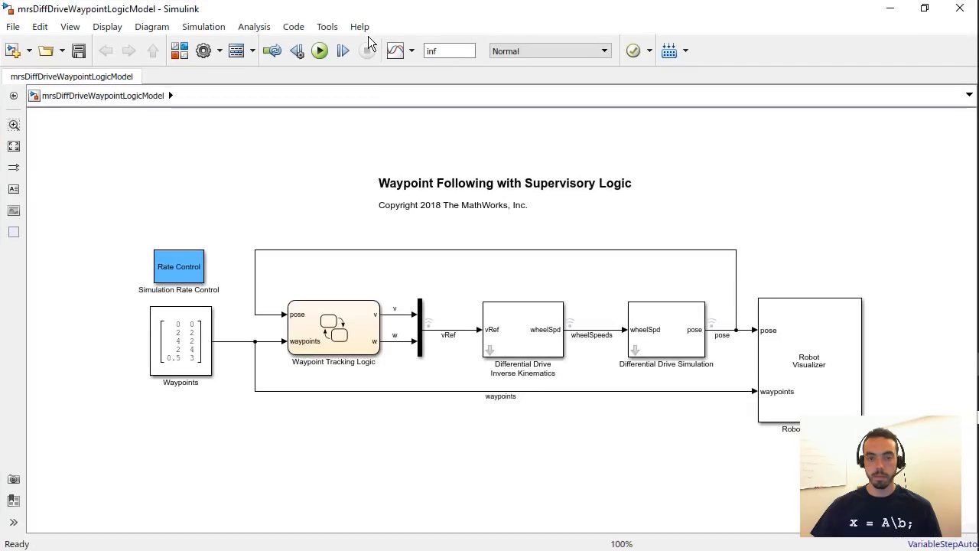
scroll(up, 3)
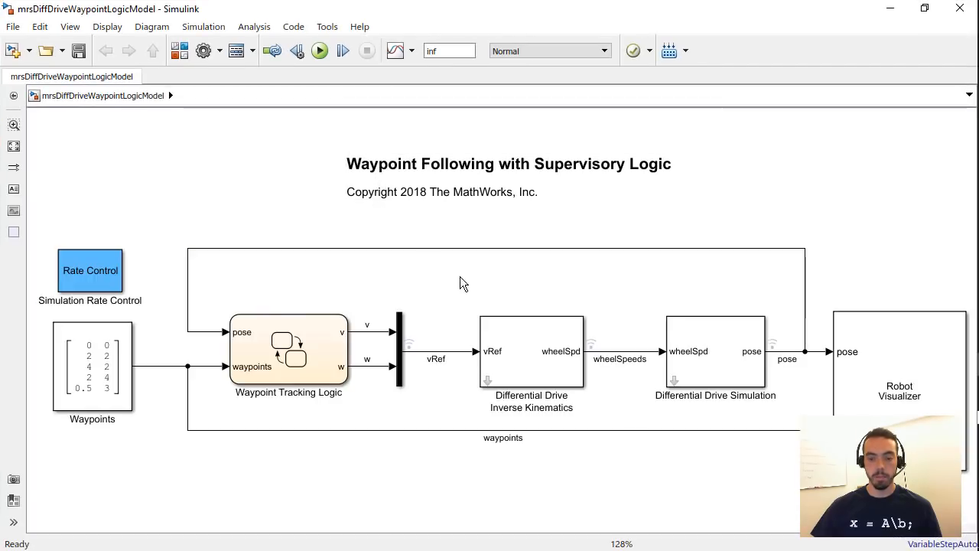
mouse_move(759, 447)
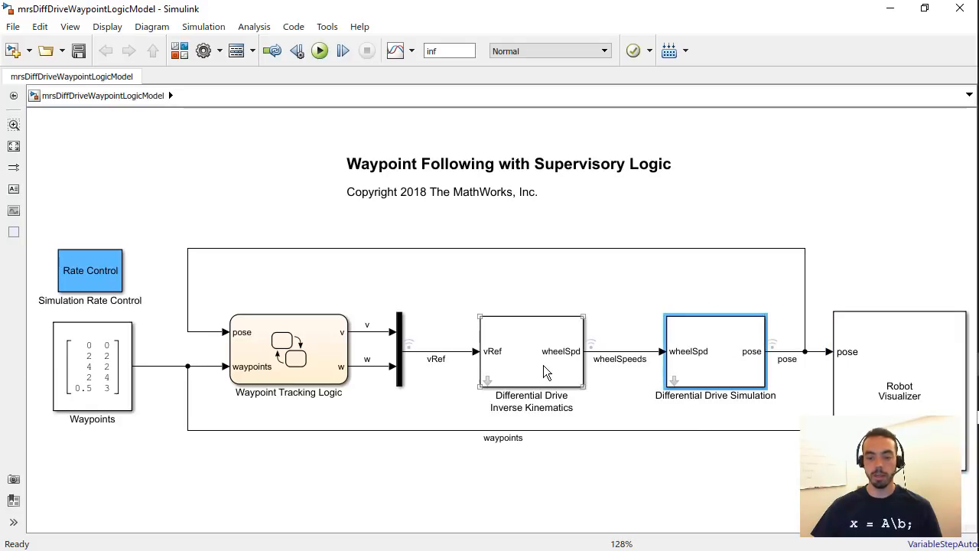
click(531, 352)
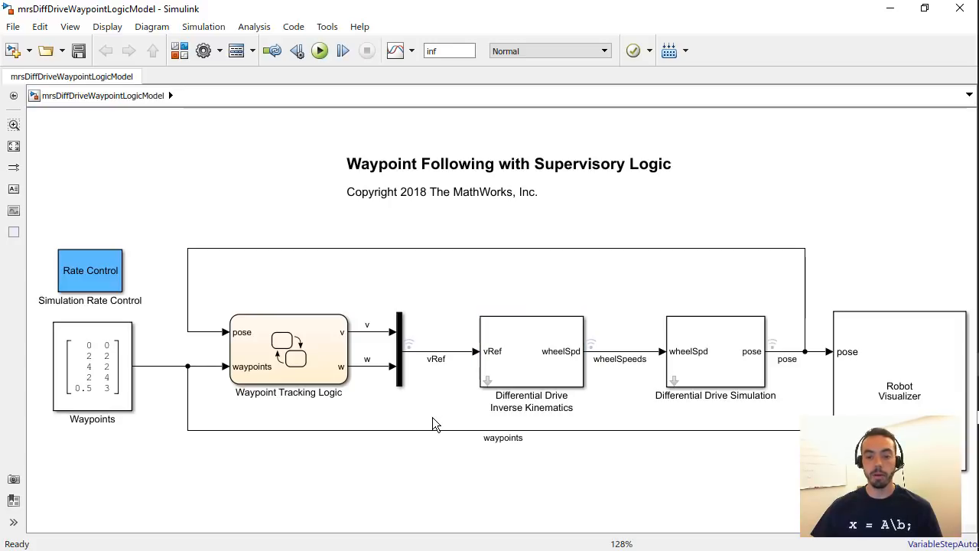
click(288, 350)
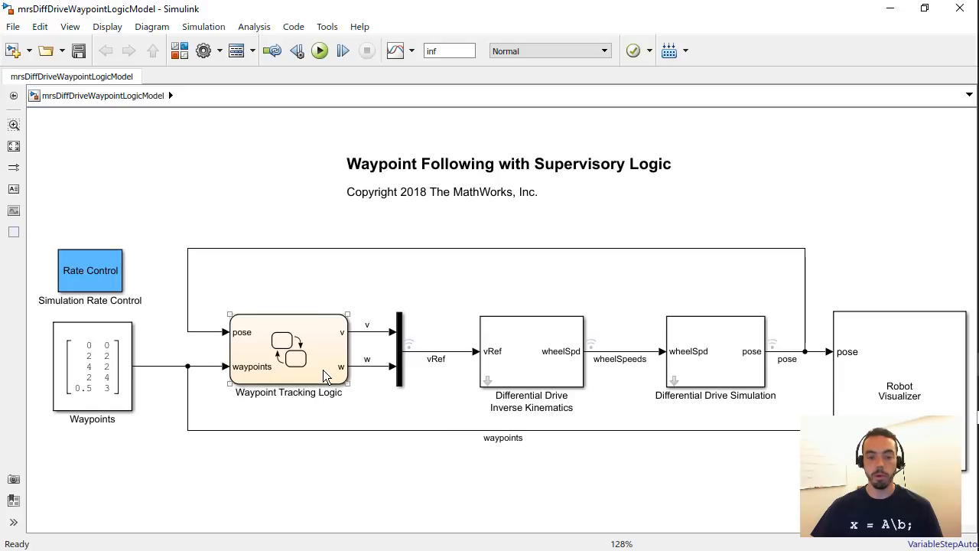
click(288, 352)
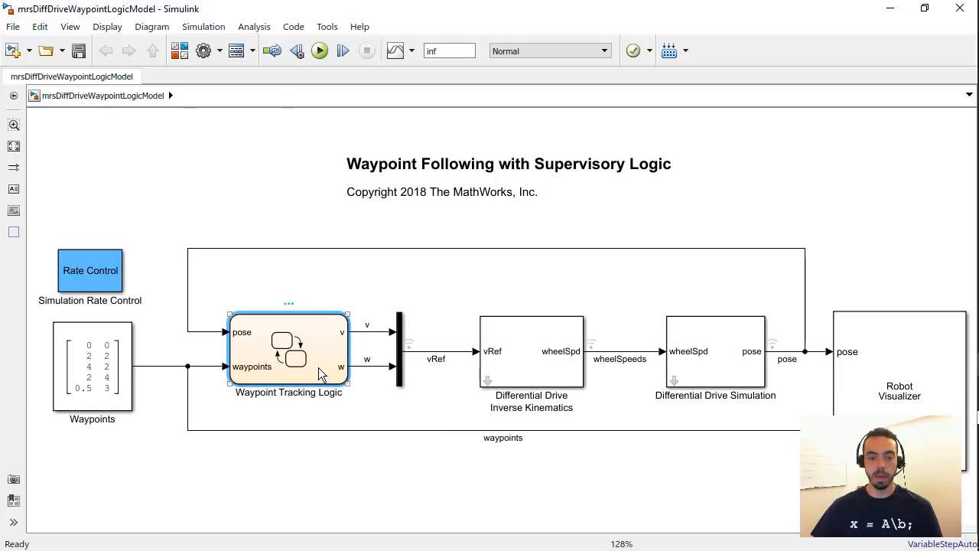
double_click(289, 350)
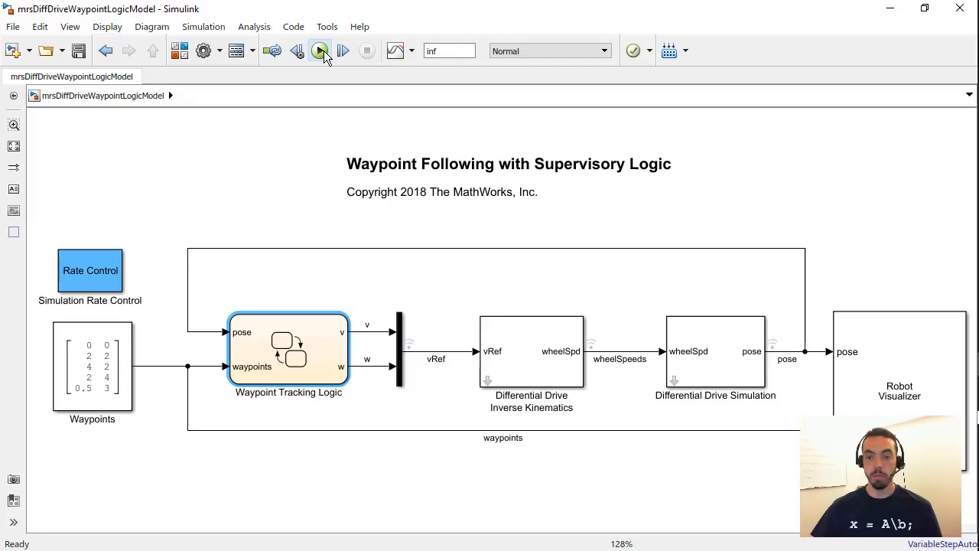
click(320, 50)
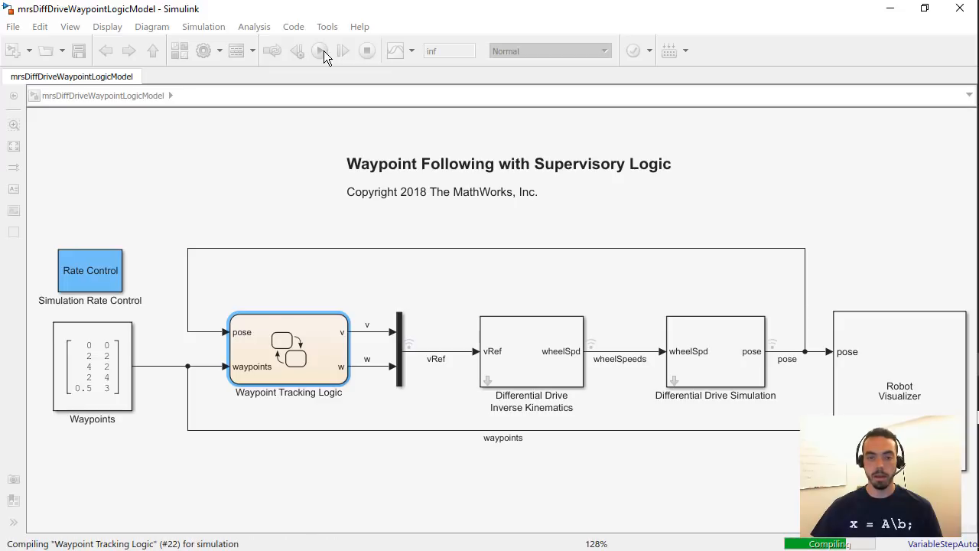
click(319, 50)
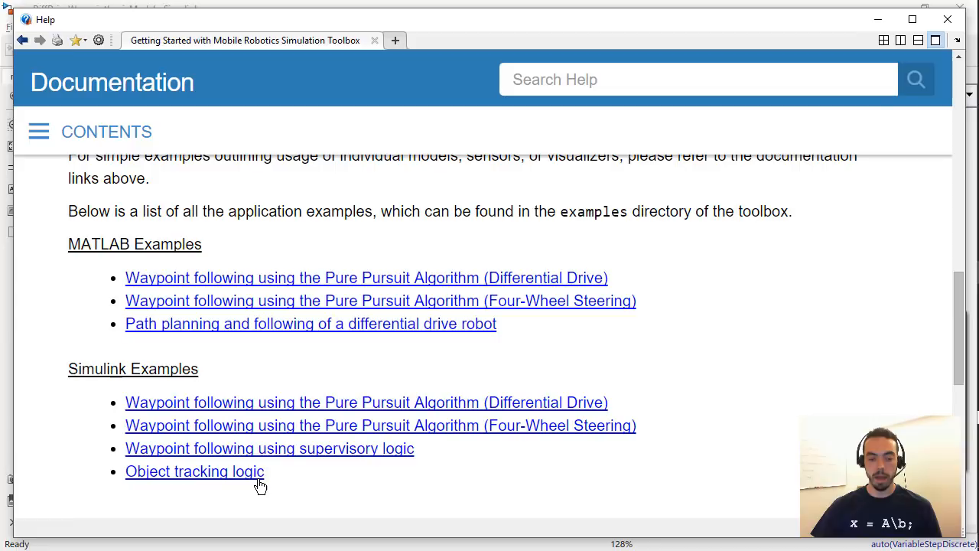
mouse_move(252, 481)
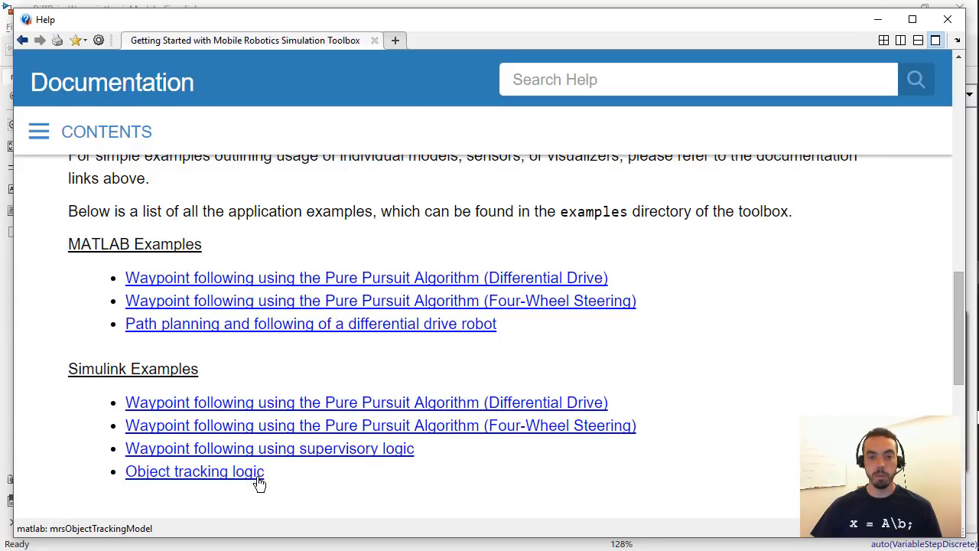
- Open the mrsObjectTrackingModel example from the Simulink Examples list
click(194, 471)
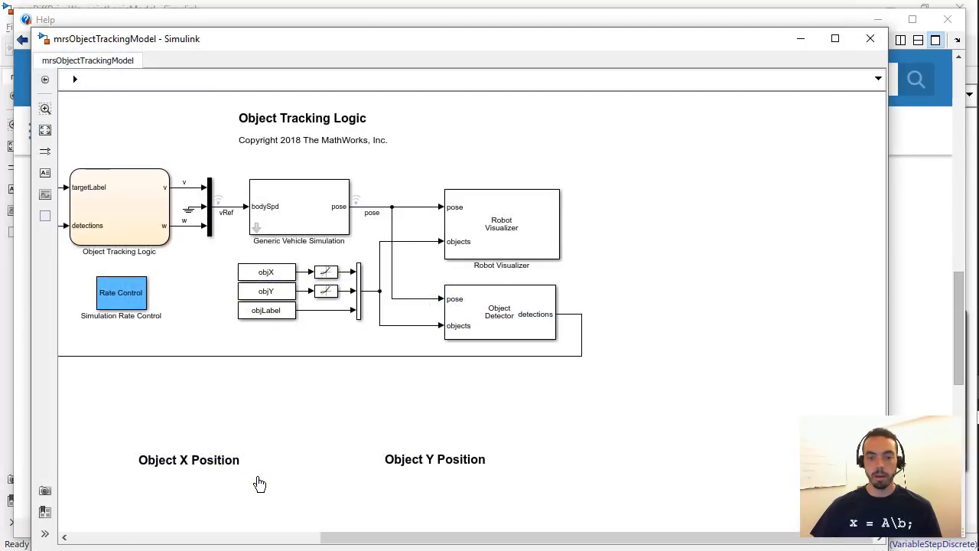
mouse_move(310, 418)
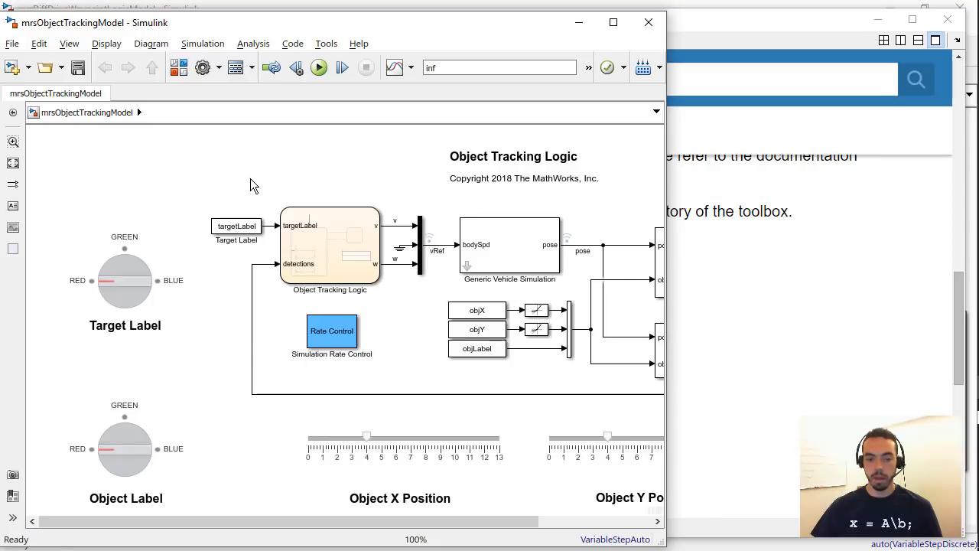
- Run mrsObjectTrackingModel and watch the robot track objects in the Robot Visualization figure
click(318, 68)
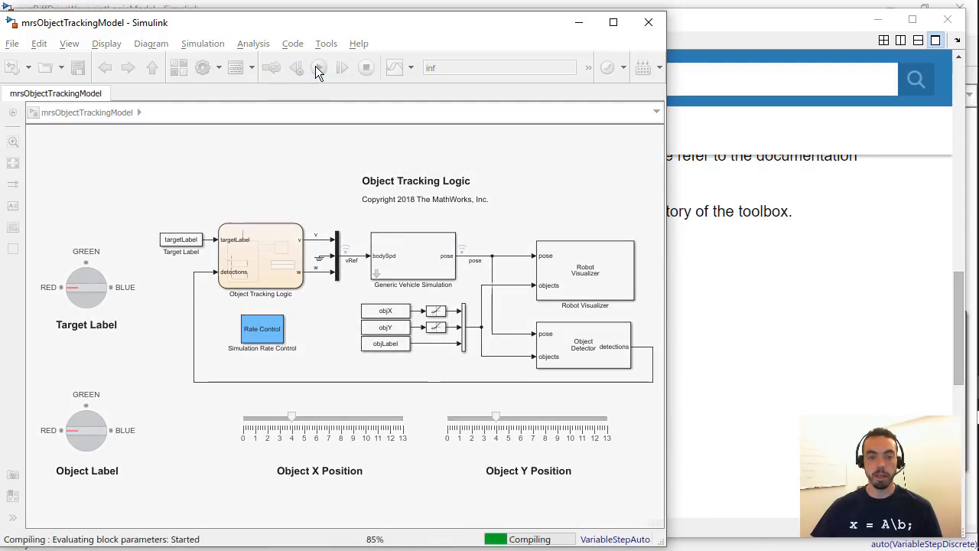
click(342, 68)
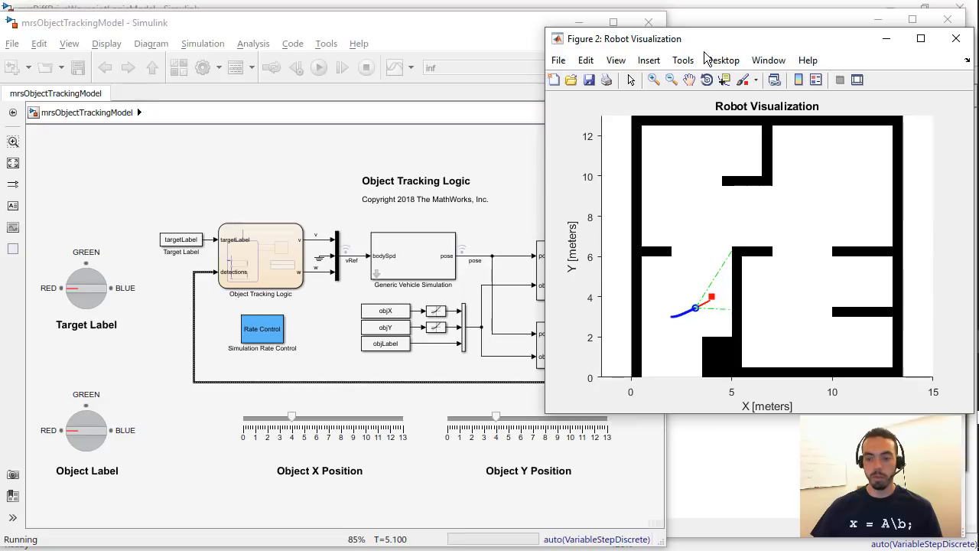
mouse_move(562, 411)
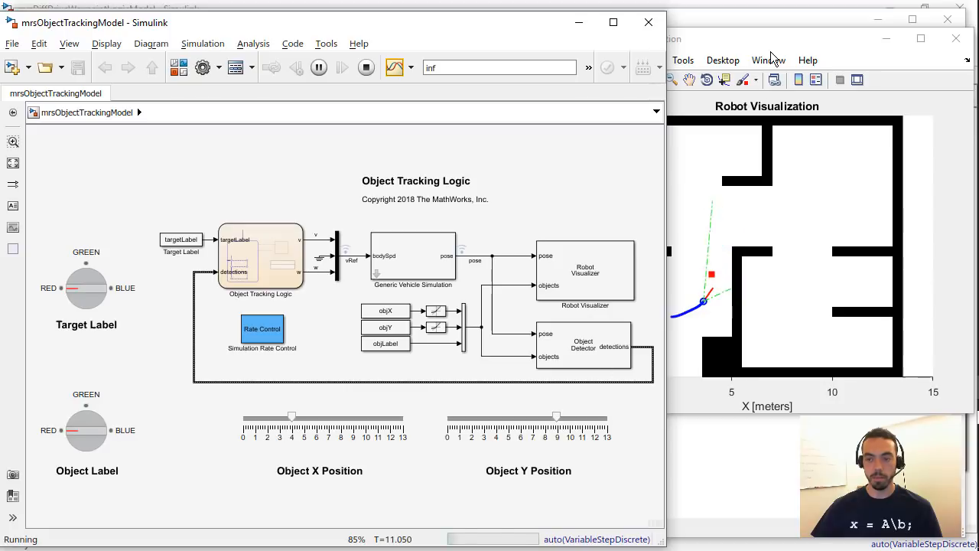
- Set target and object labels to BLUE, move the object, then stop the simulation
click(765, 39)
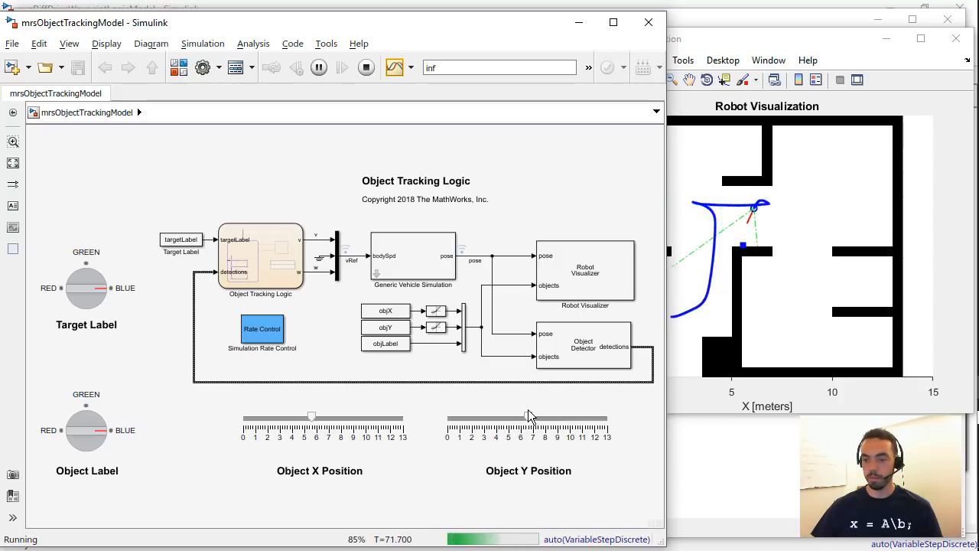
click(365, 67)
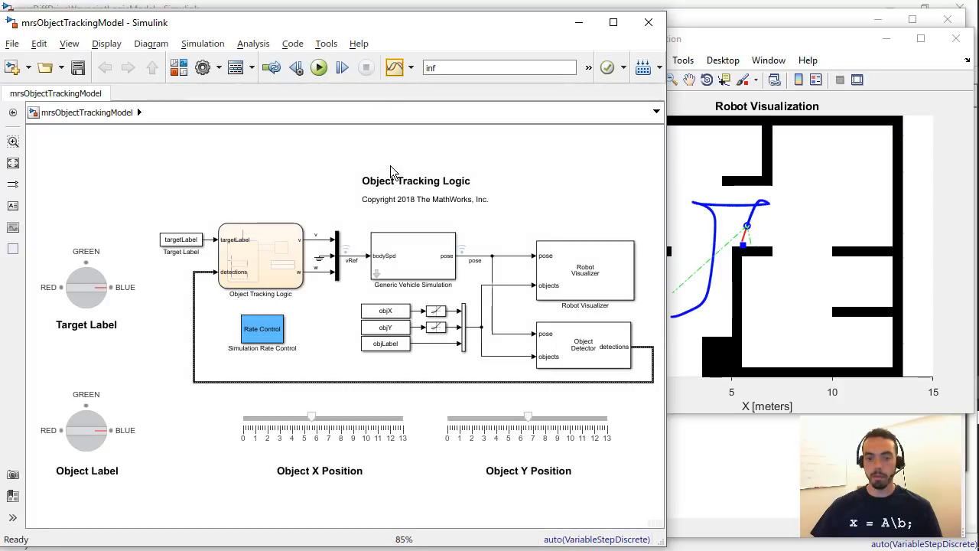
mouse_move(341, 146)
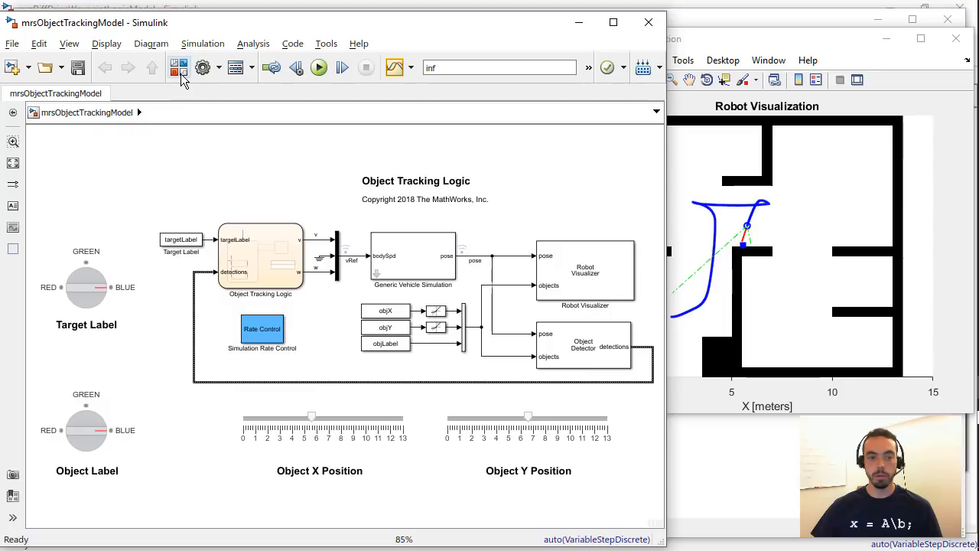
mouse_move(177, 67)
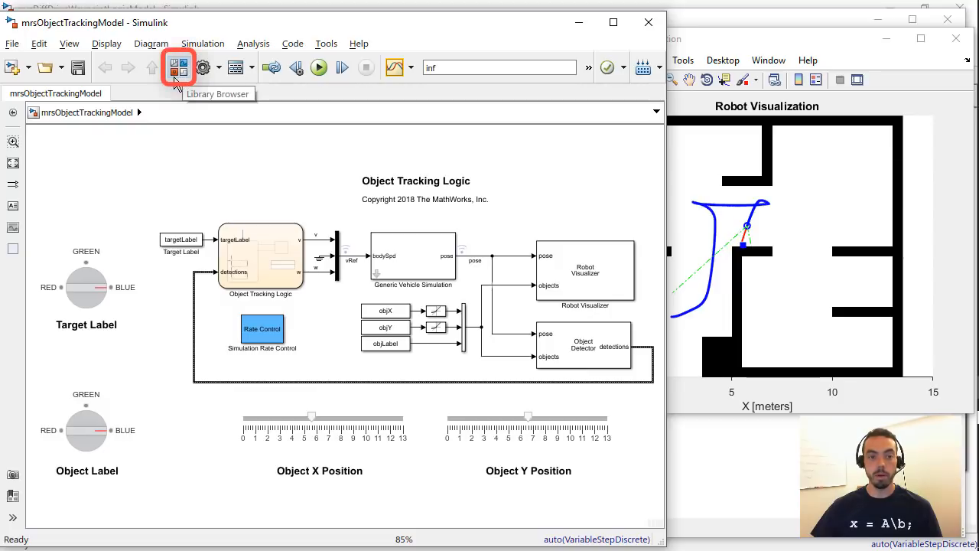
- In the Library Browser, view Environments, Kinematic Models and Utilities, then Triple Omniwheel blocks
click(178, 67)
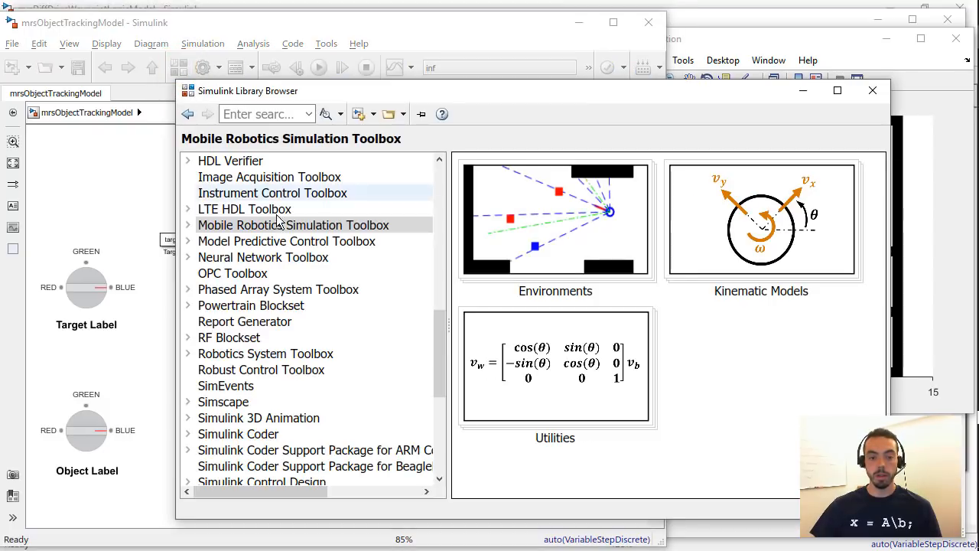
click(292, 224)
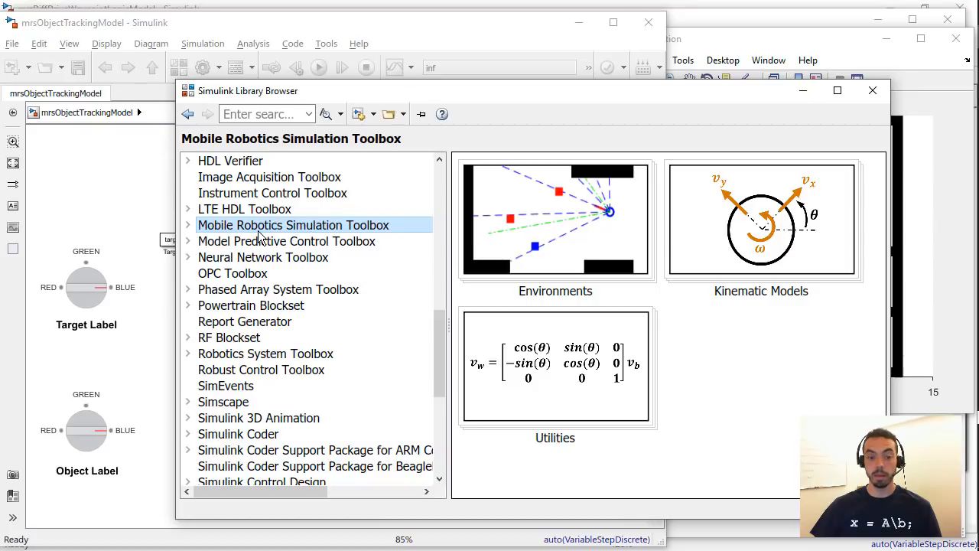
click(188, 225)
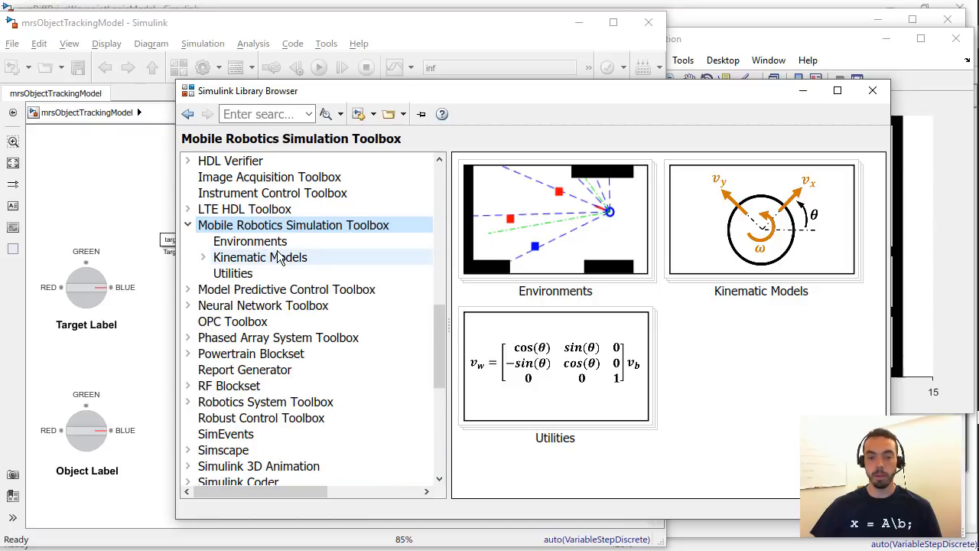
click(250, 241)
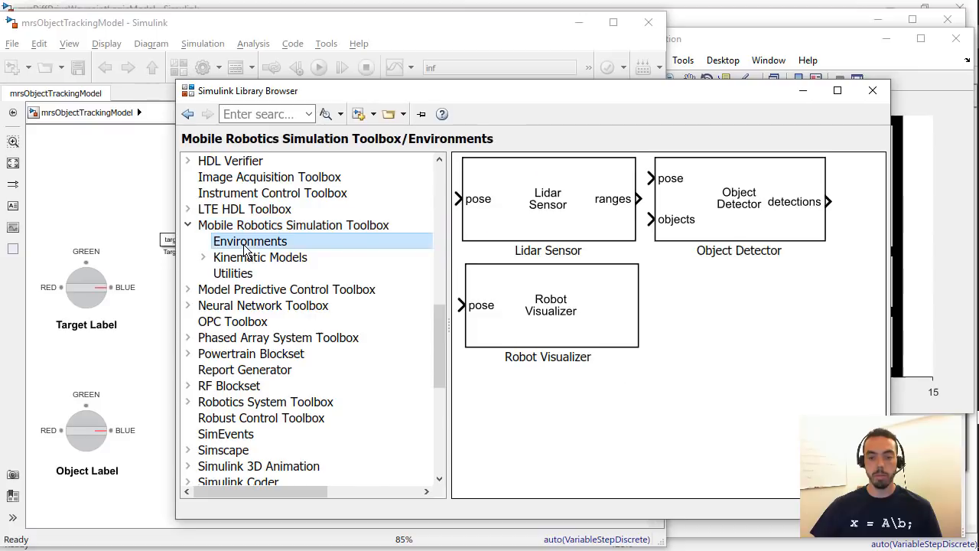
click(260, 257)
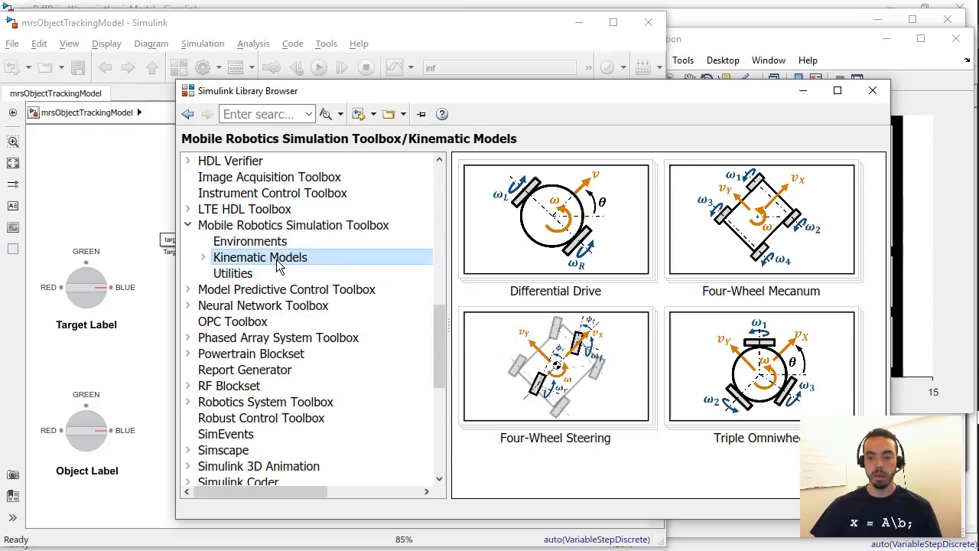
click(233, 273)
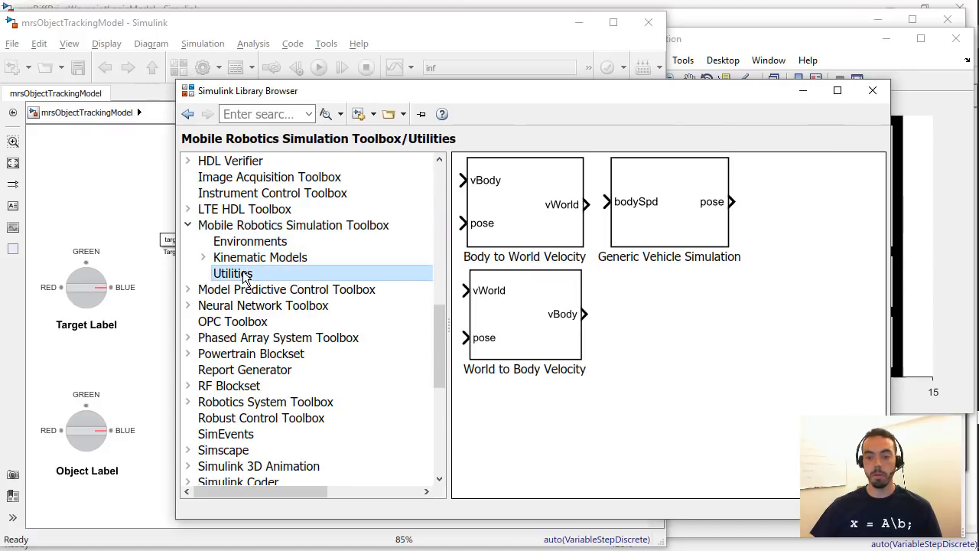
click(260, 256)
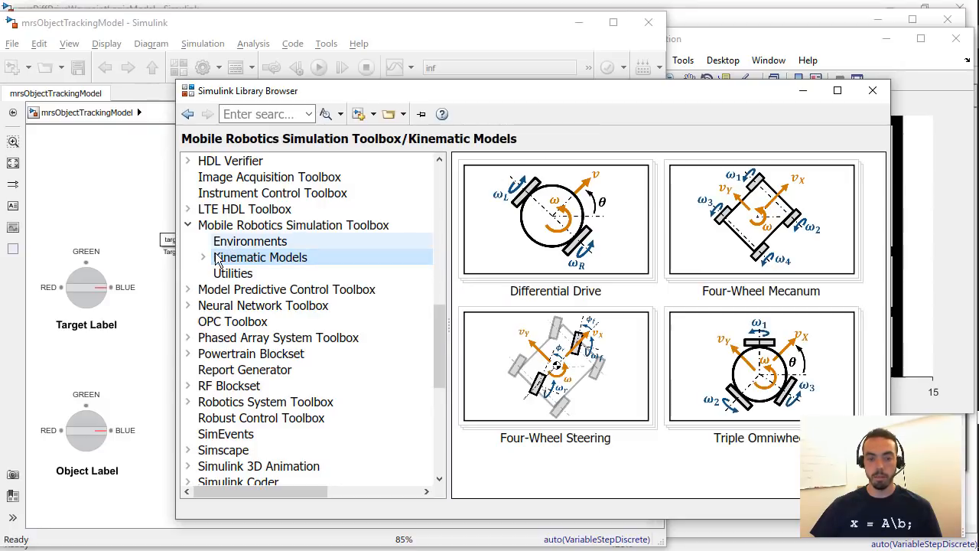
click(203, 257)
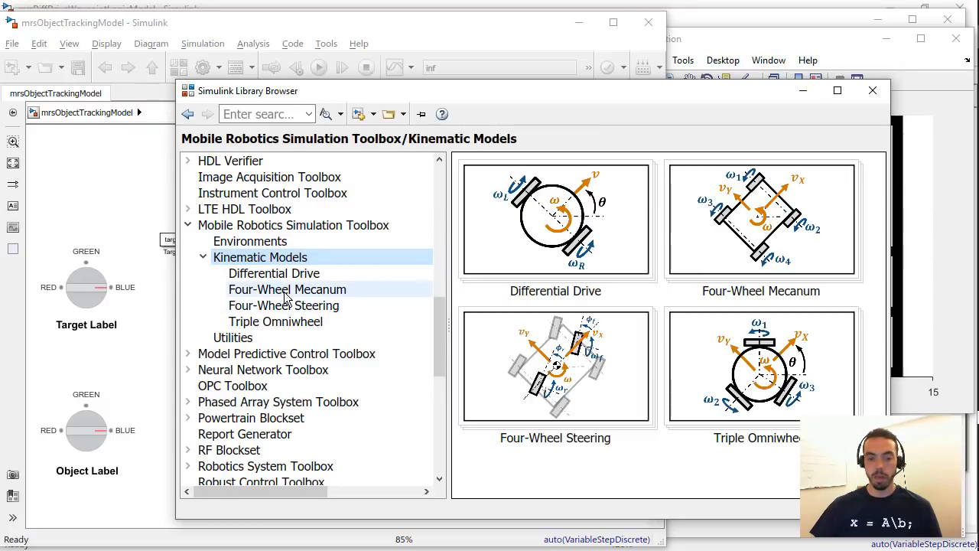
click(275, 321)
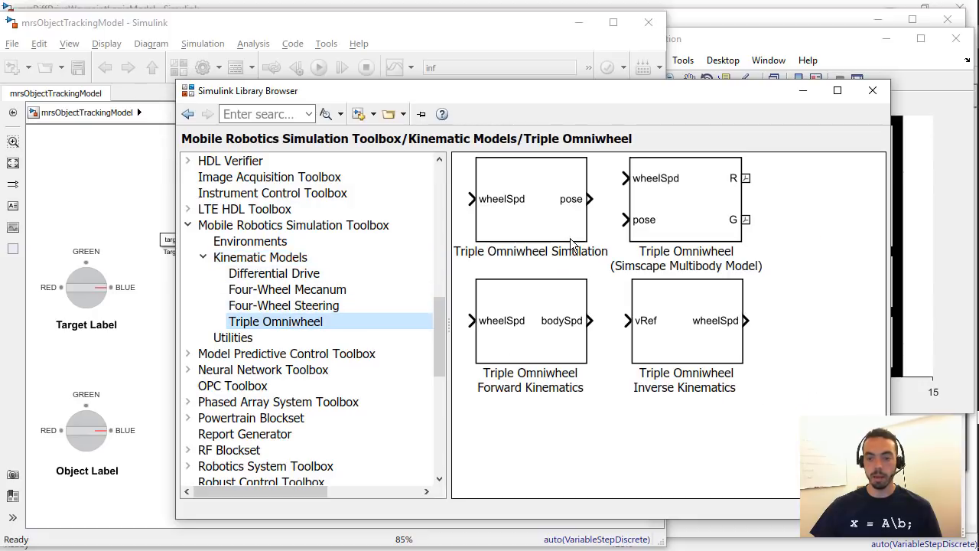
- Open the Triple Omniwheel Simulation block parameters and launch its Help documentation
double_click(530, 199)
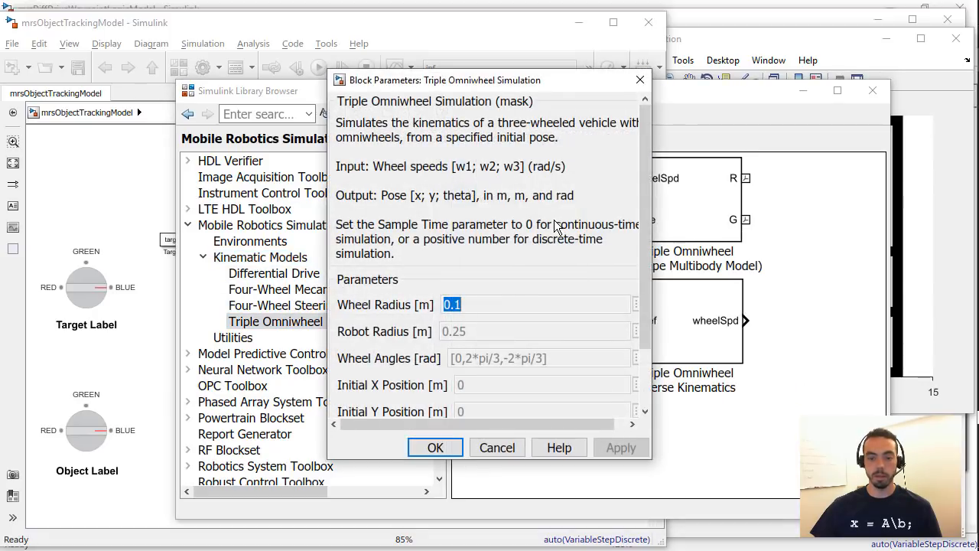
drag(445, 80, 266, 56)
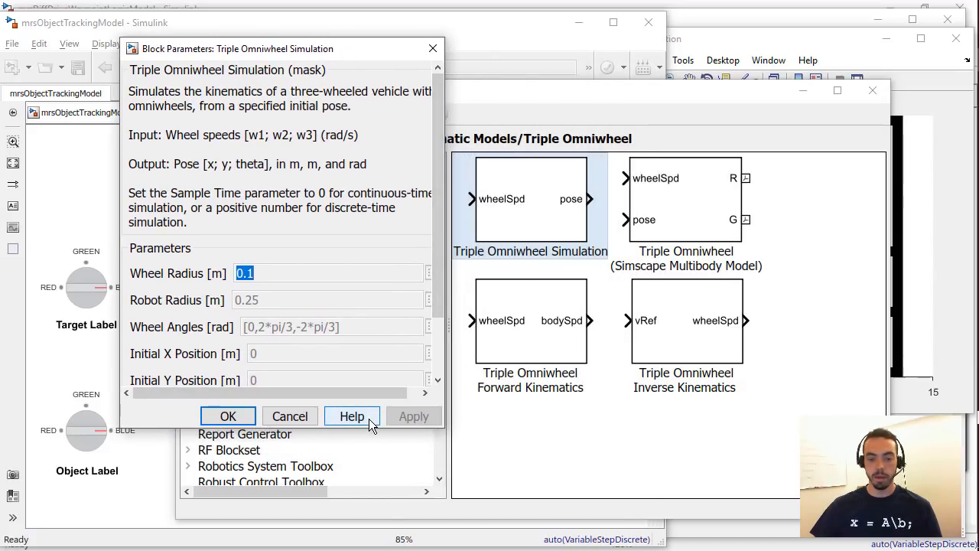
click(352, 415)
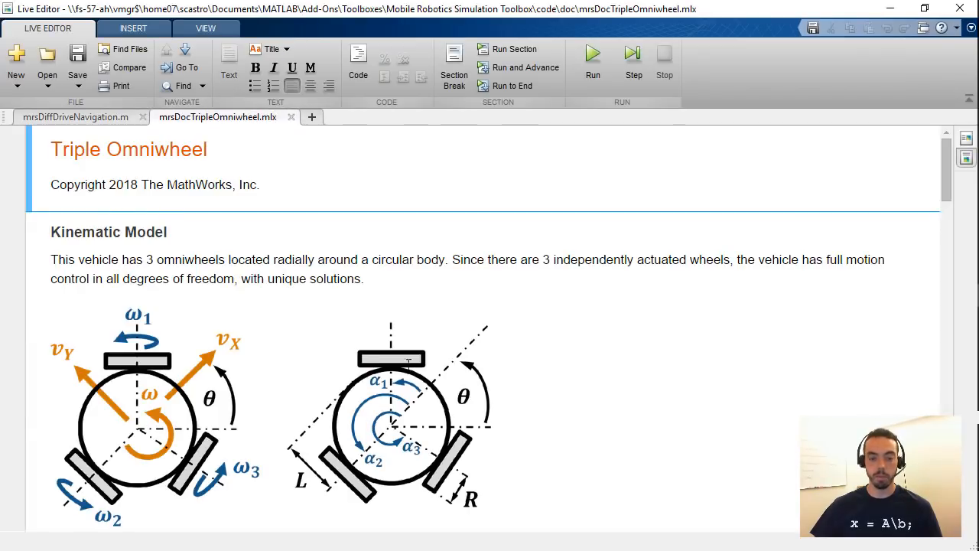
- Scroll mrsDocTripleOmniwheel down to the inputs, outputs and forward kinematics equations
scroll(down, 3)
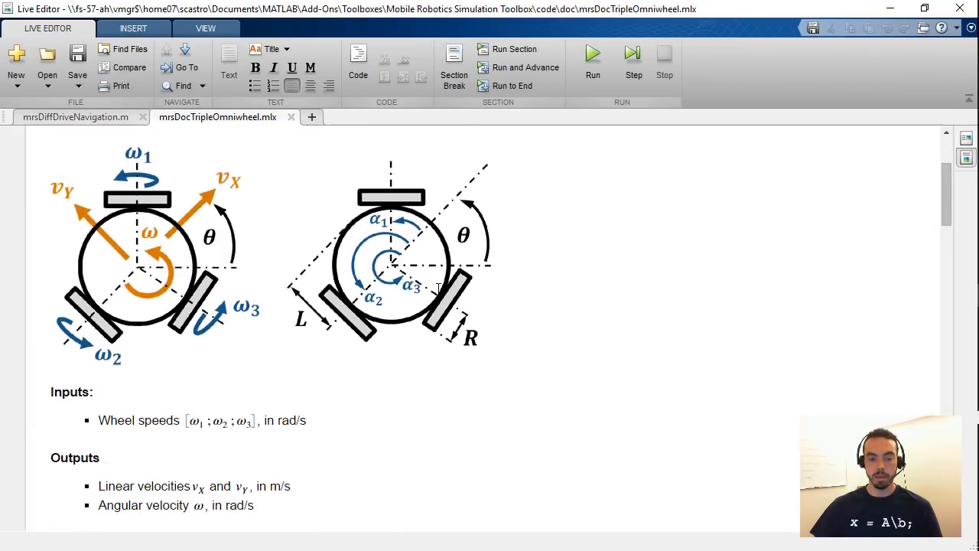
scroll(down, 3)
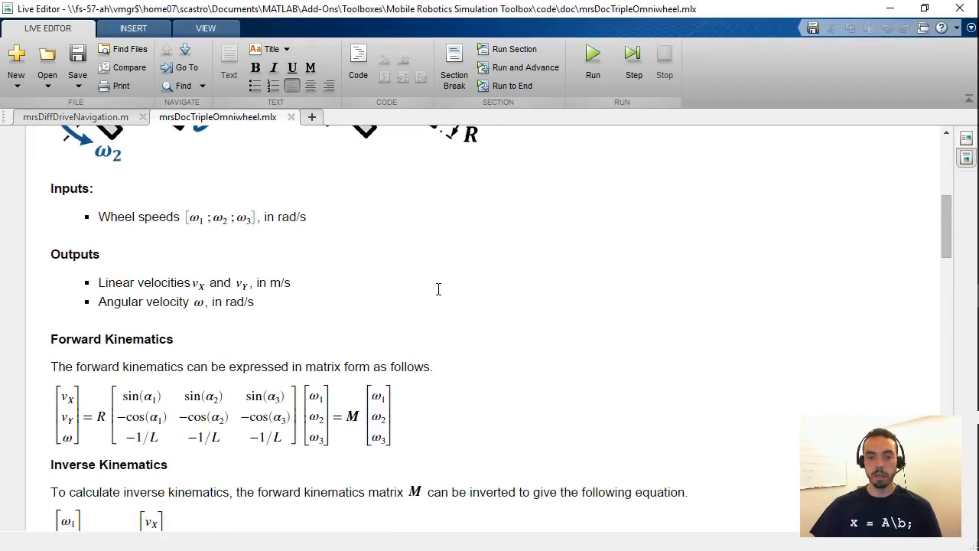